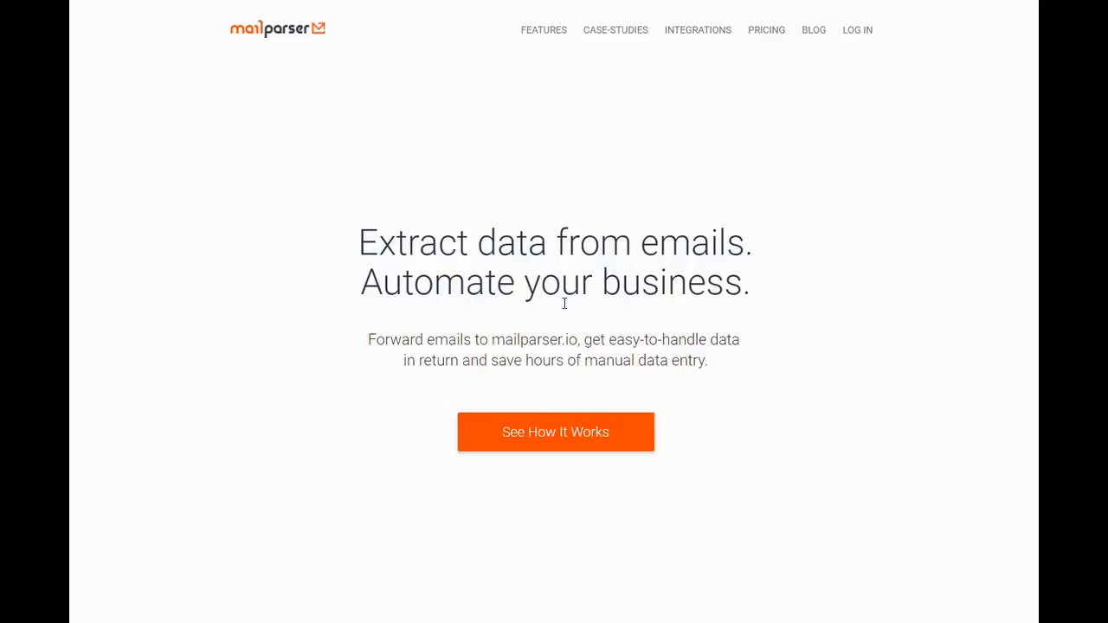
Scroll the inbox list and open the BOX1 inbox overview with its 6 emails.
scroll("down", 3)
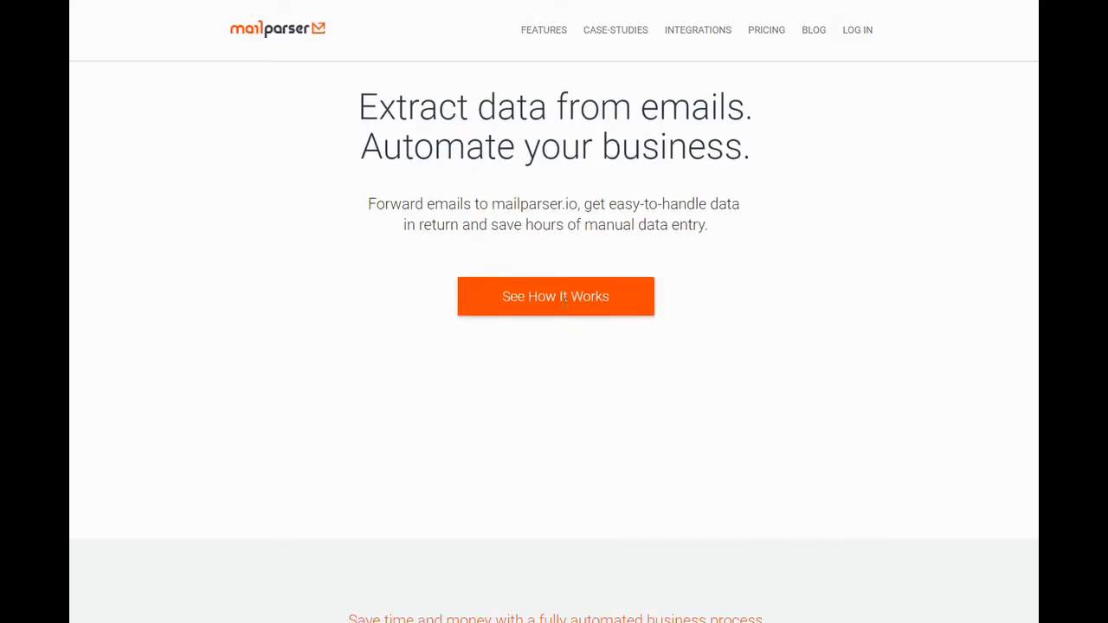
scroll("down", 3)
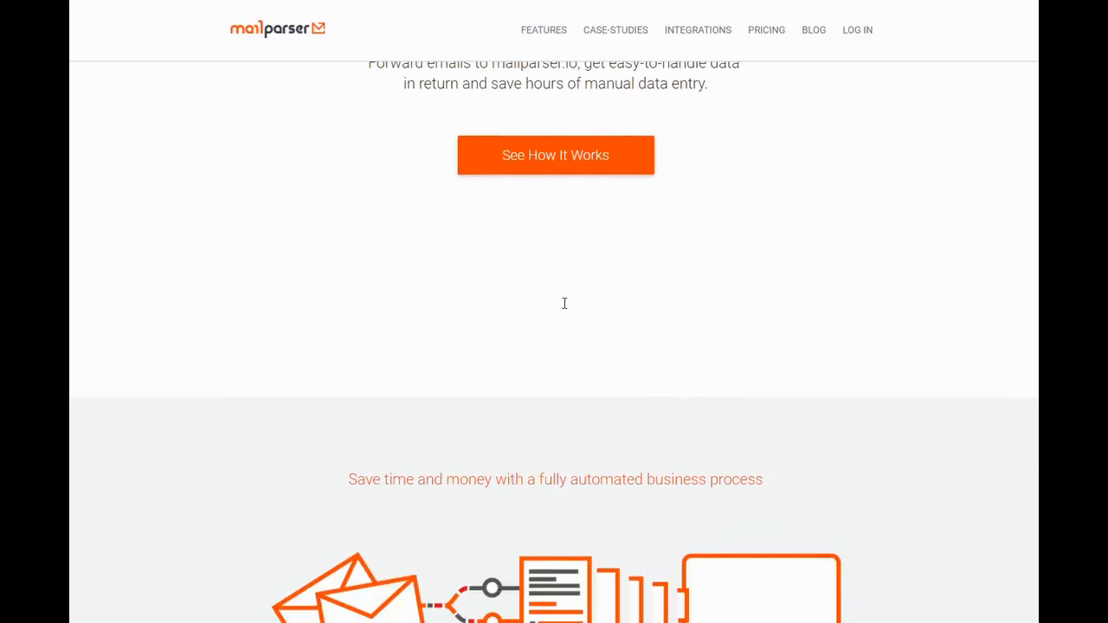
scroll("down", 3)
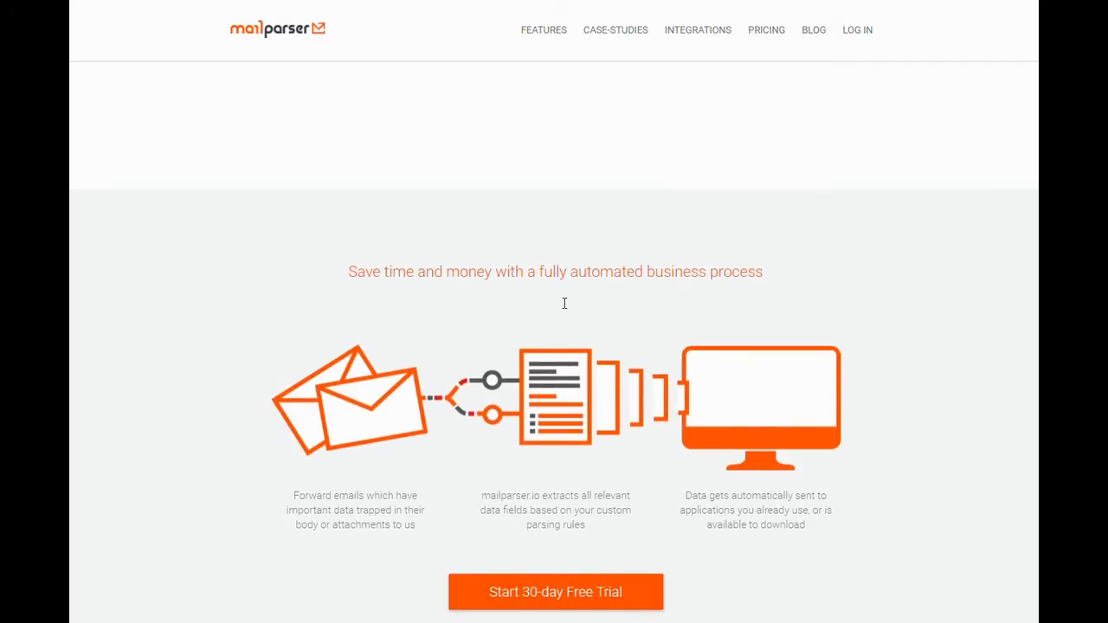
scroll("down", 3)
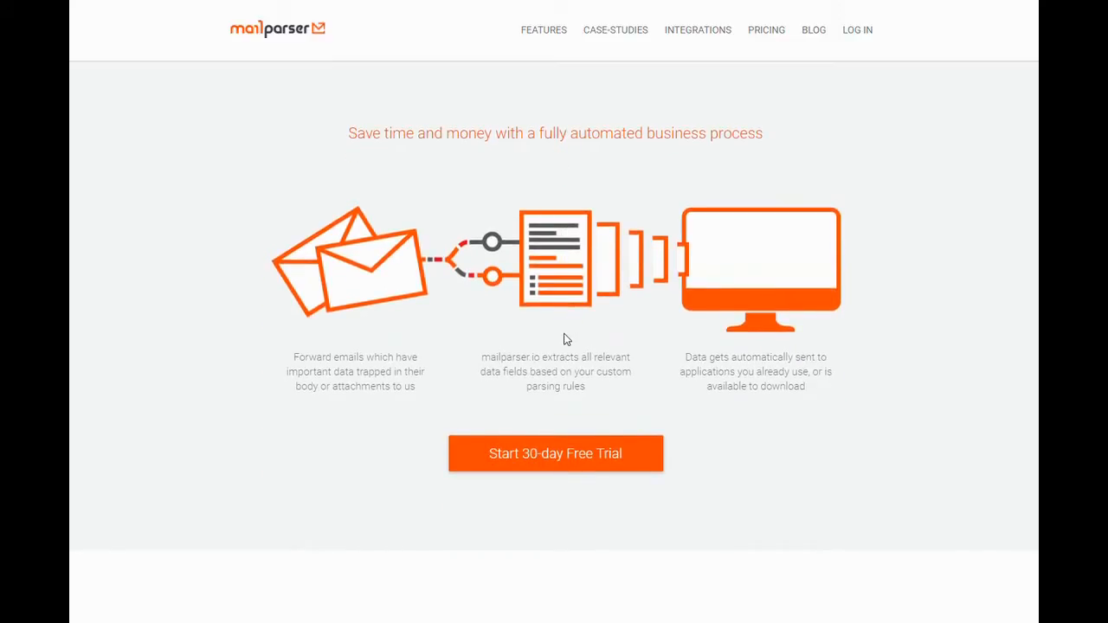
left_click(555, 453)
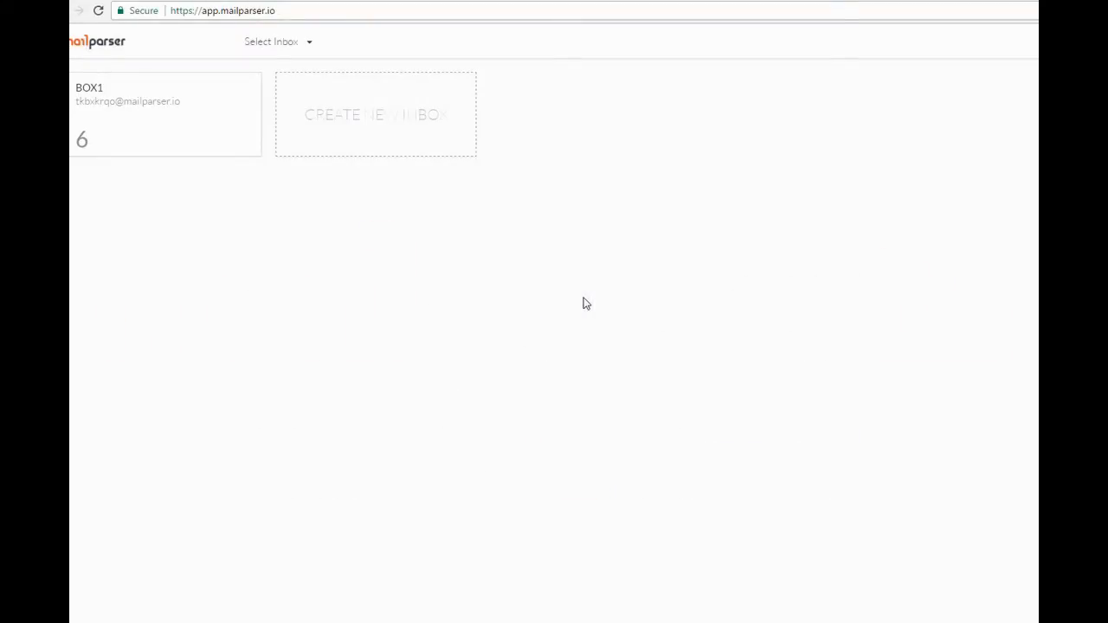
mouse_move(363, 267)
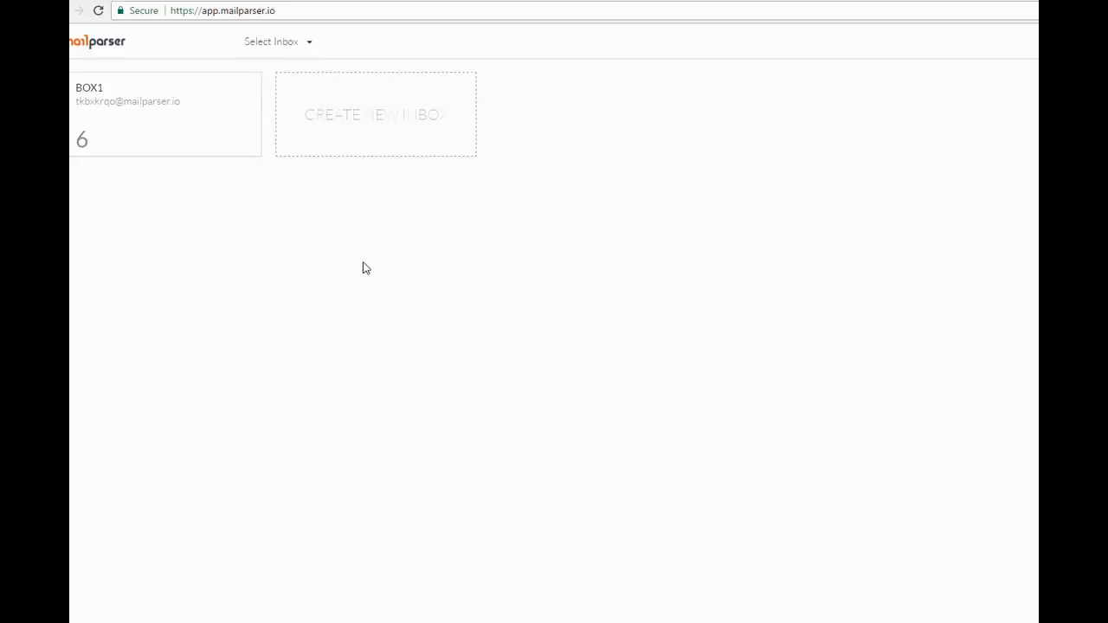
mouse_move(108, 114)
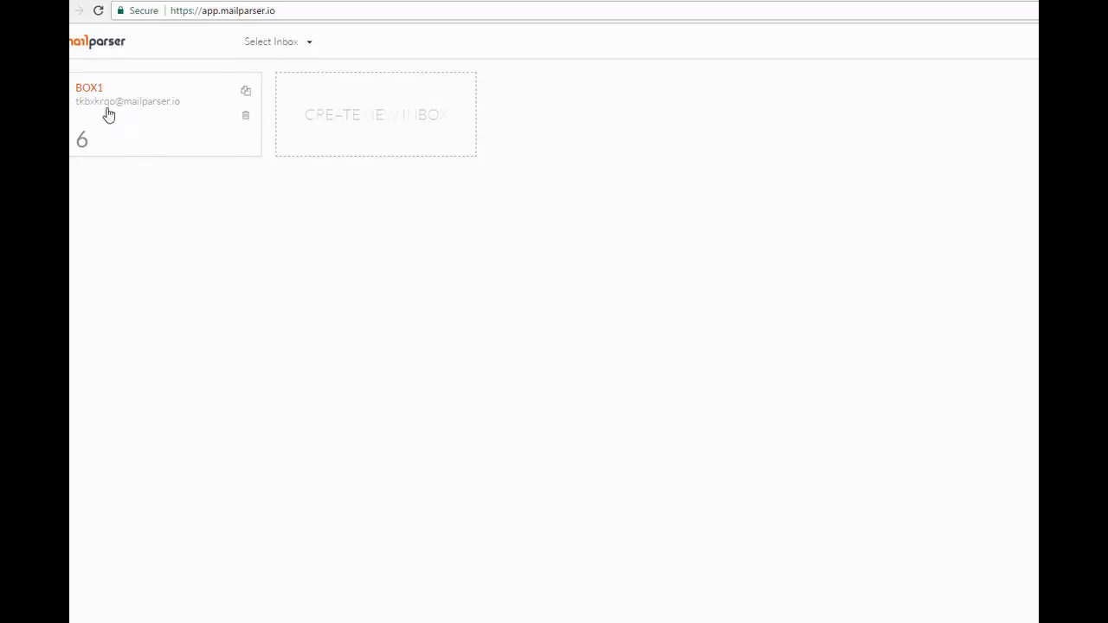
mouse_move(95, 119)
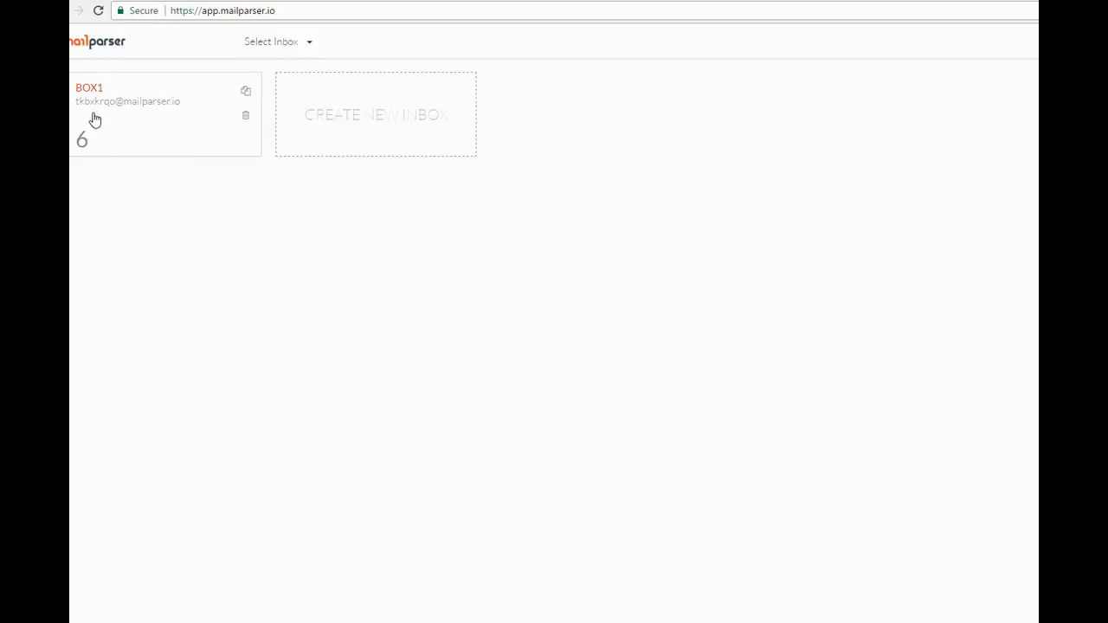
mouse_move(246, 115)
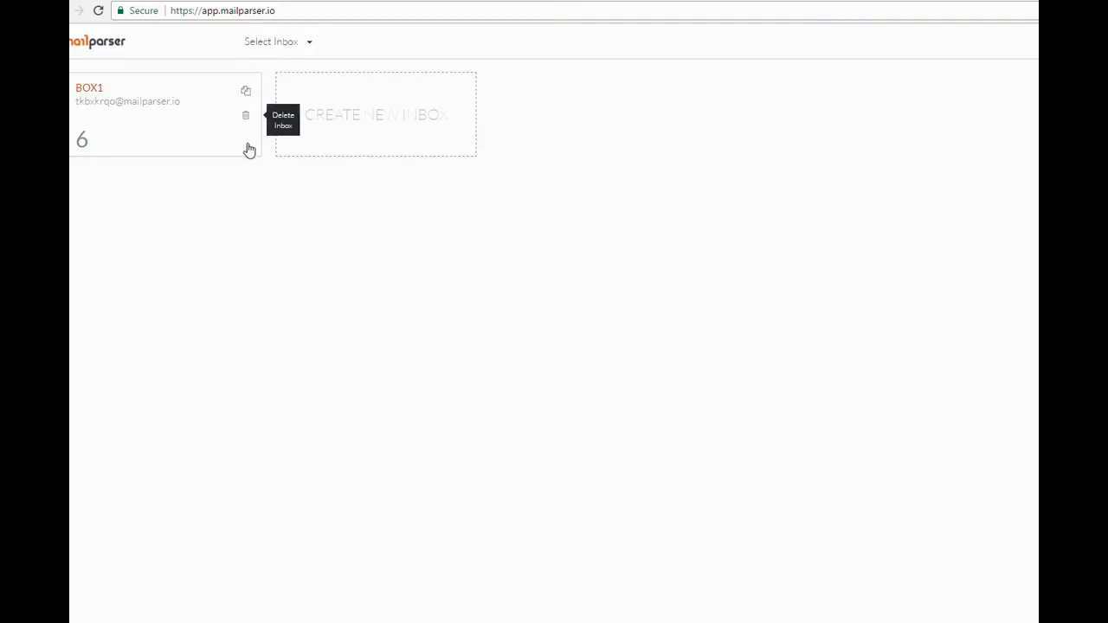
mouse_move(355, 130)
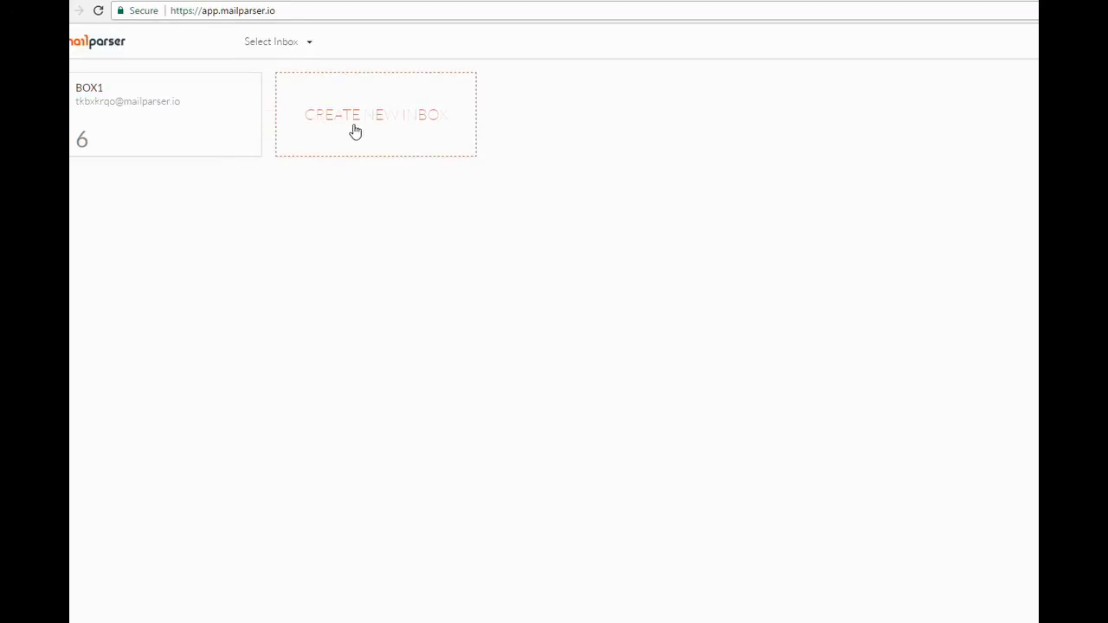
mouse_move(374, 134)
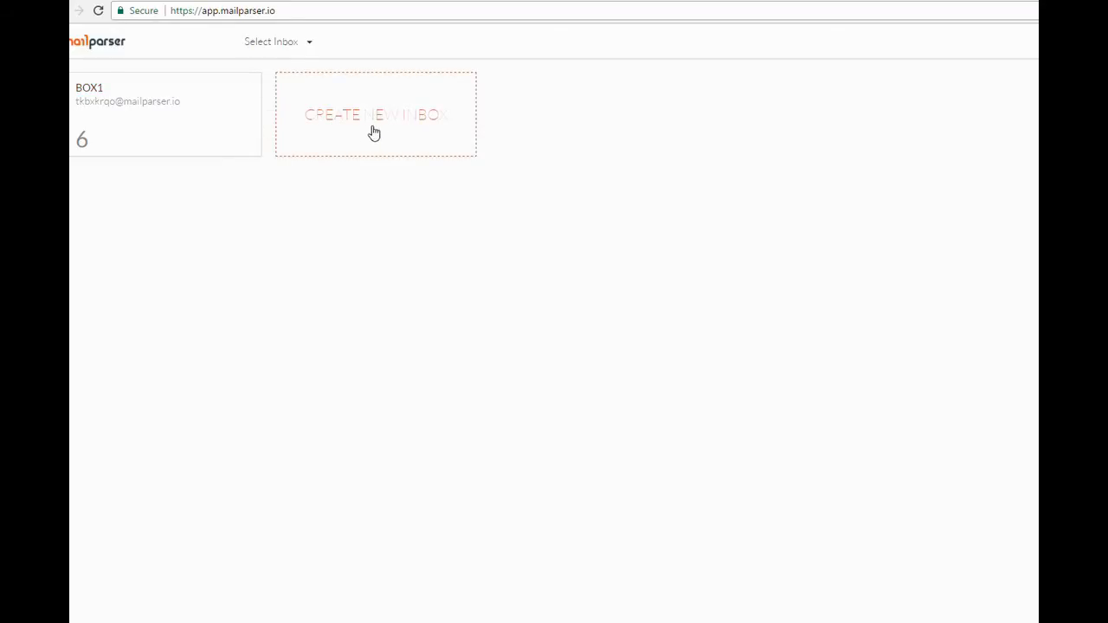
mouse_move(384, 133)
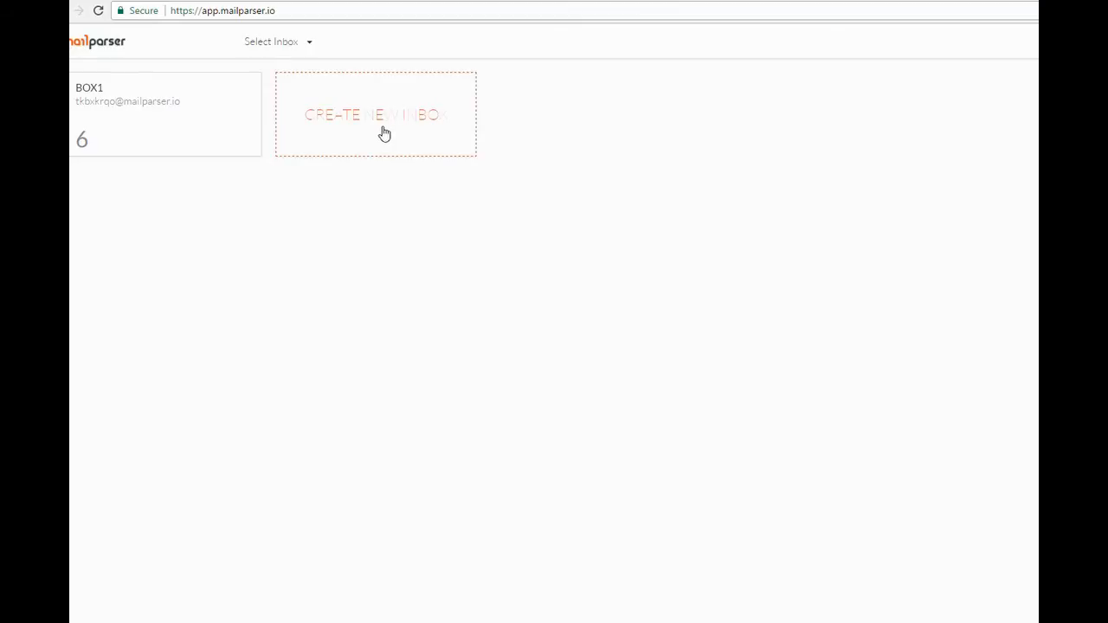
mouse_move(315, 130)
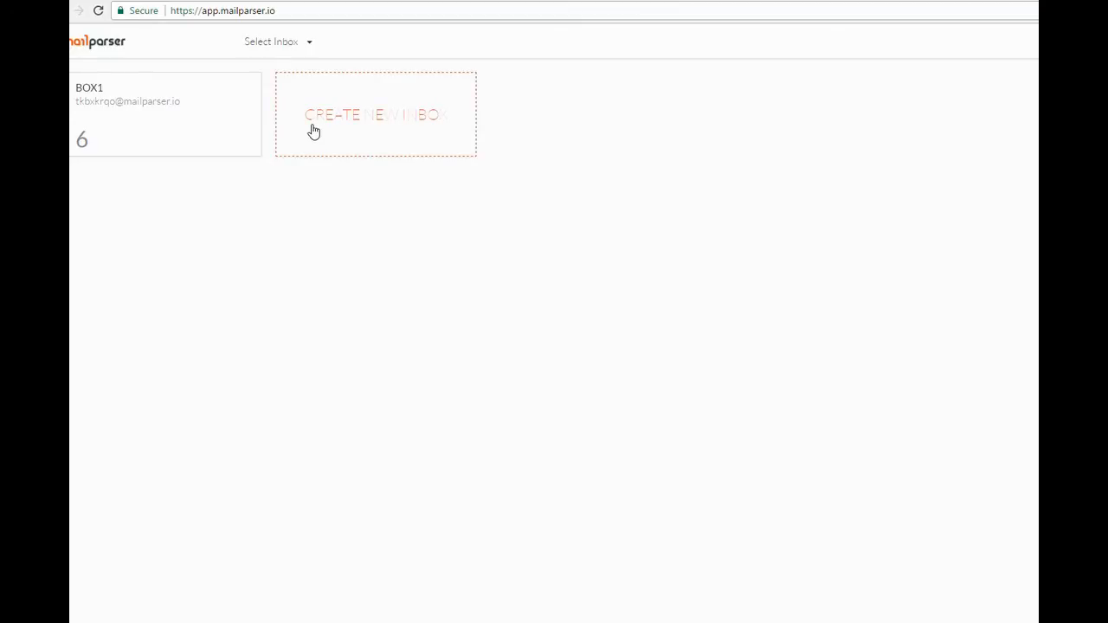
left_click(145, 115)
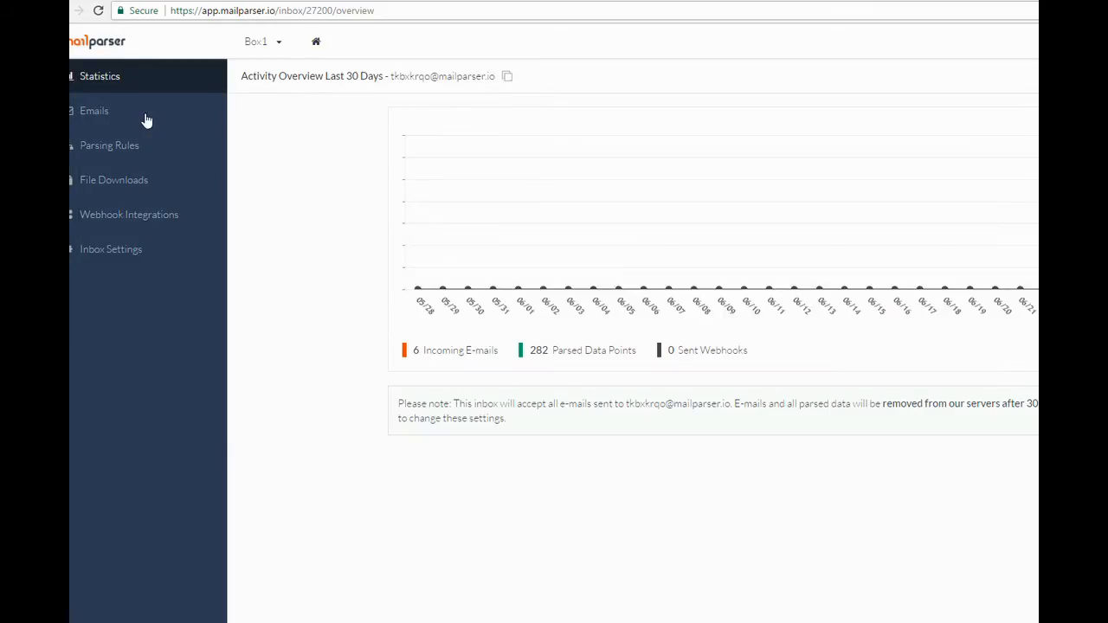
mouse_move(112, 87)
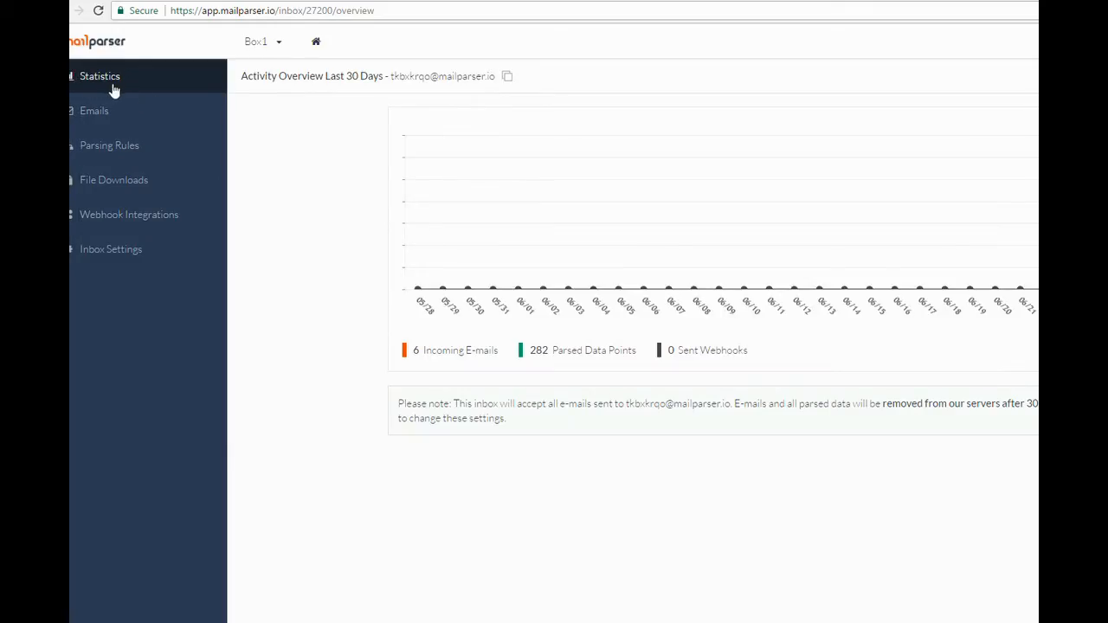
mouse_move(365, 93)
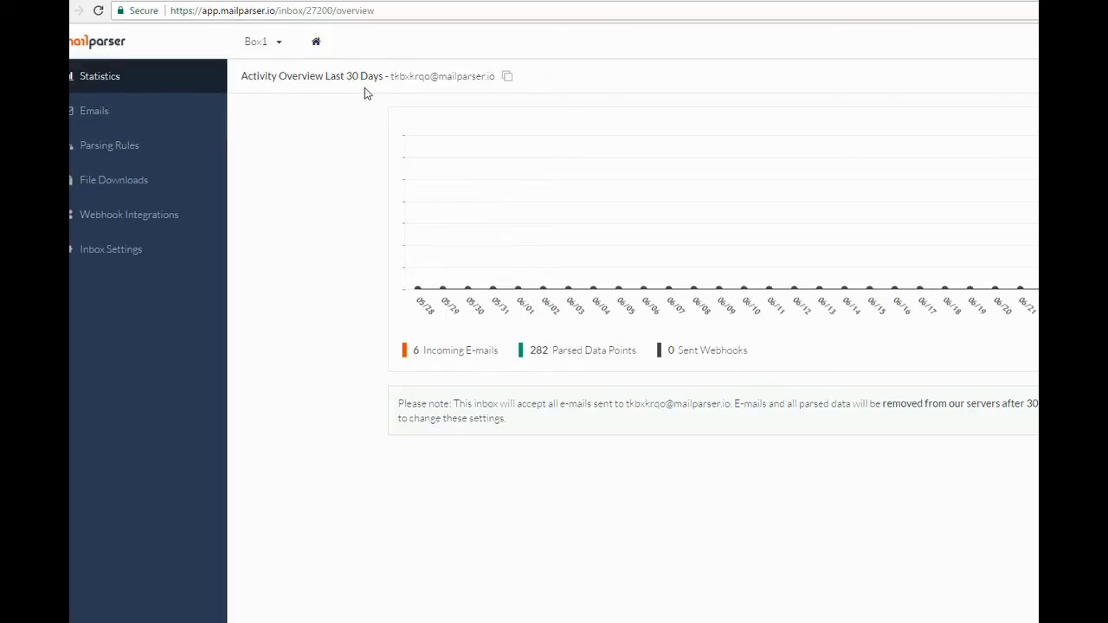
mouse_move(409, 364)
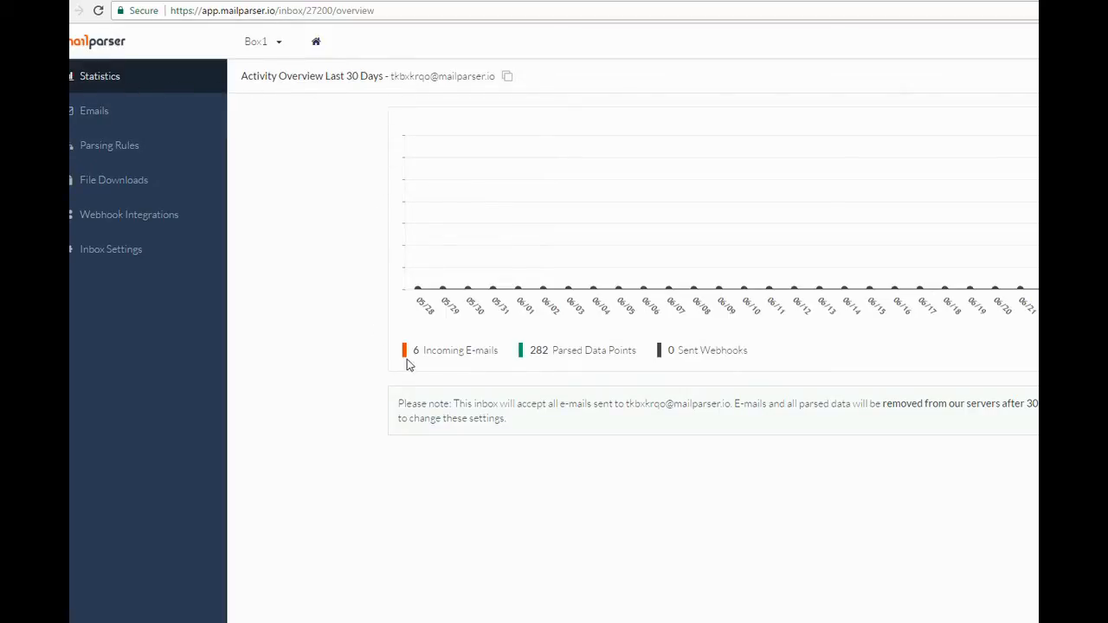
mouse_move(634, 365)
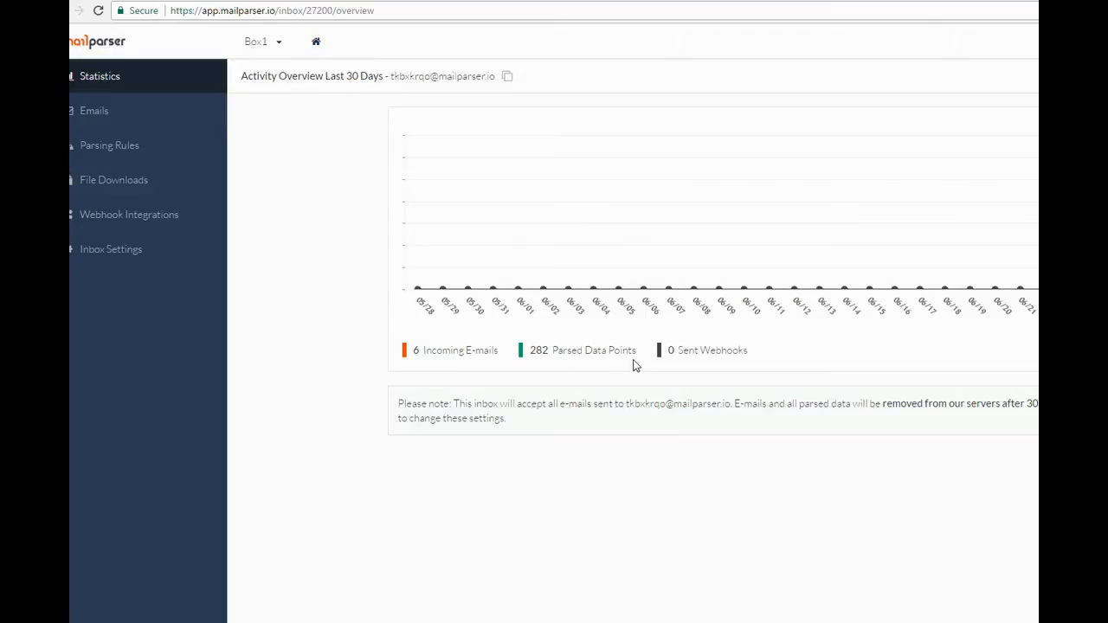
mouse_move(580, 370)
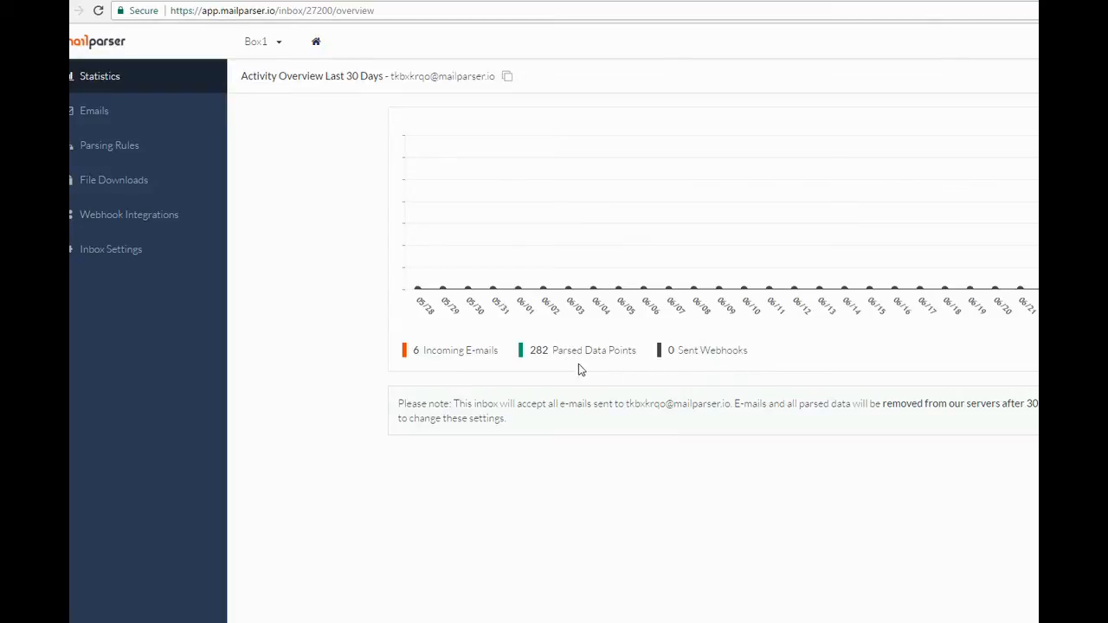
Review parsed data, original text and webhooks for Satisfaction Surveys 2326, 2324, 2323 and 2322.
left_click(93, 111)
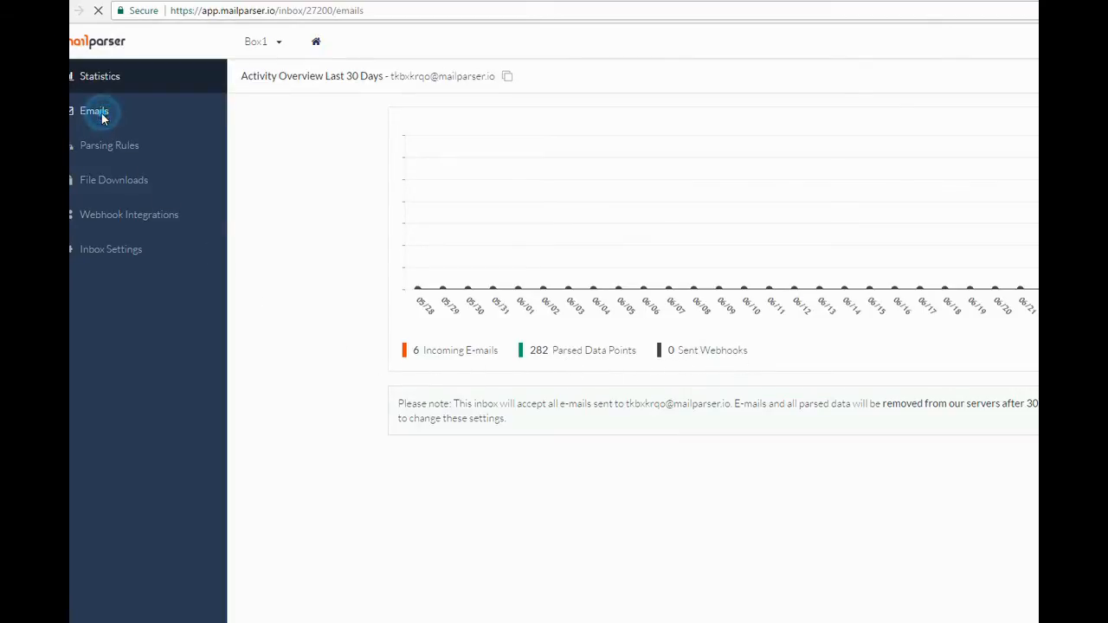
left_click(93, 111)
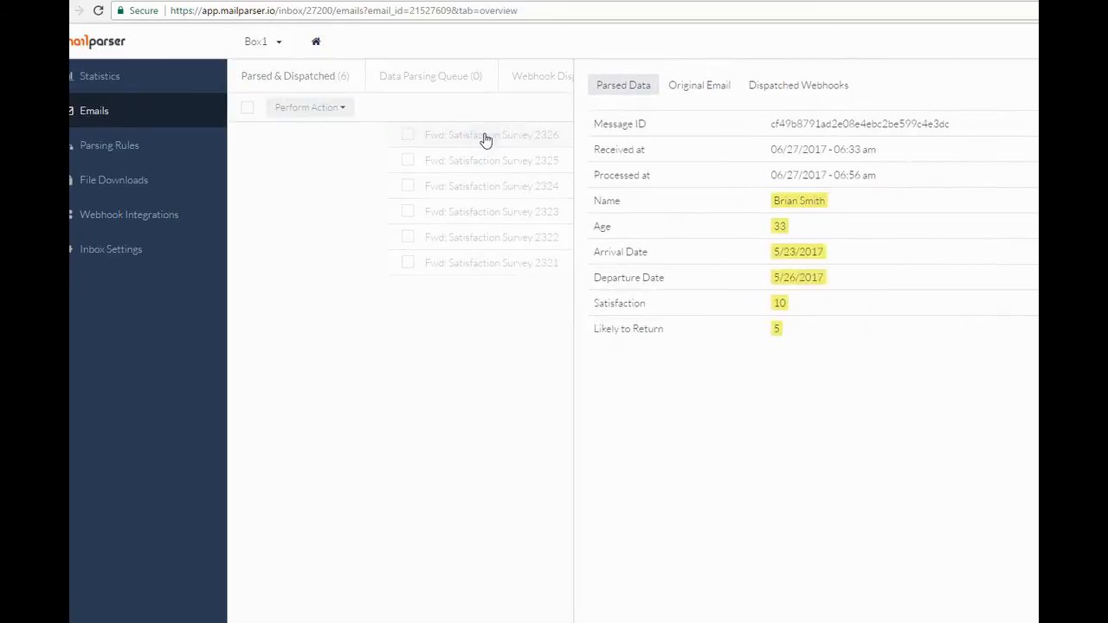
left_click(491, 185)
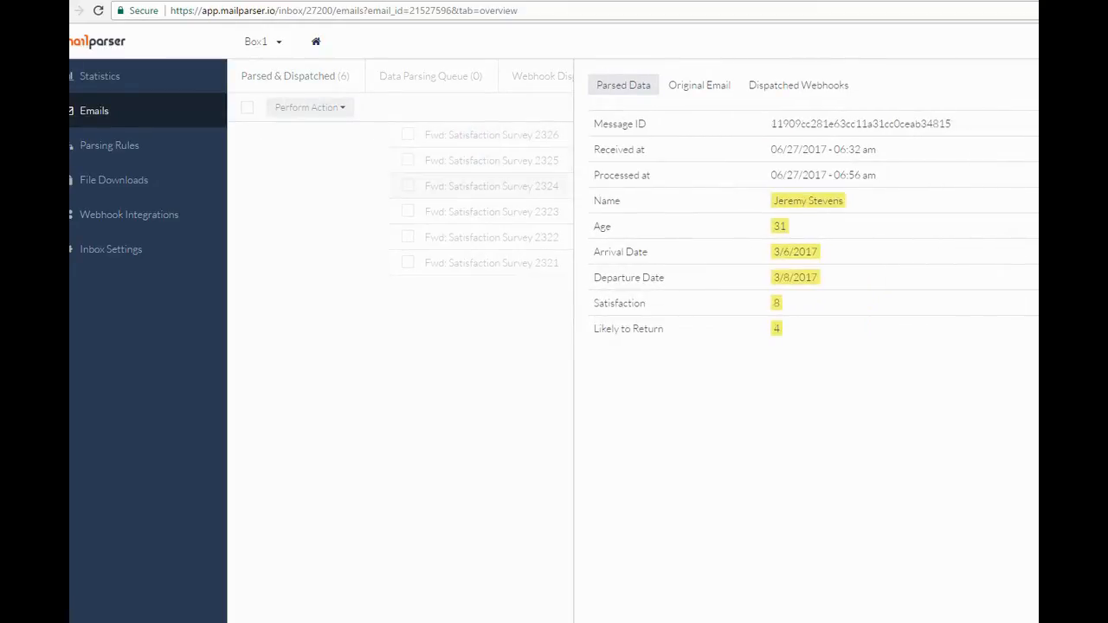
left_click(699, 84)
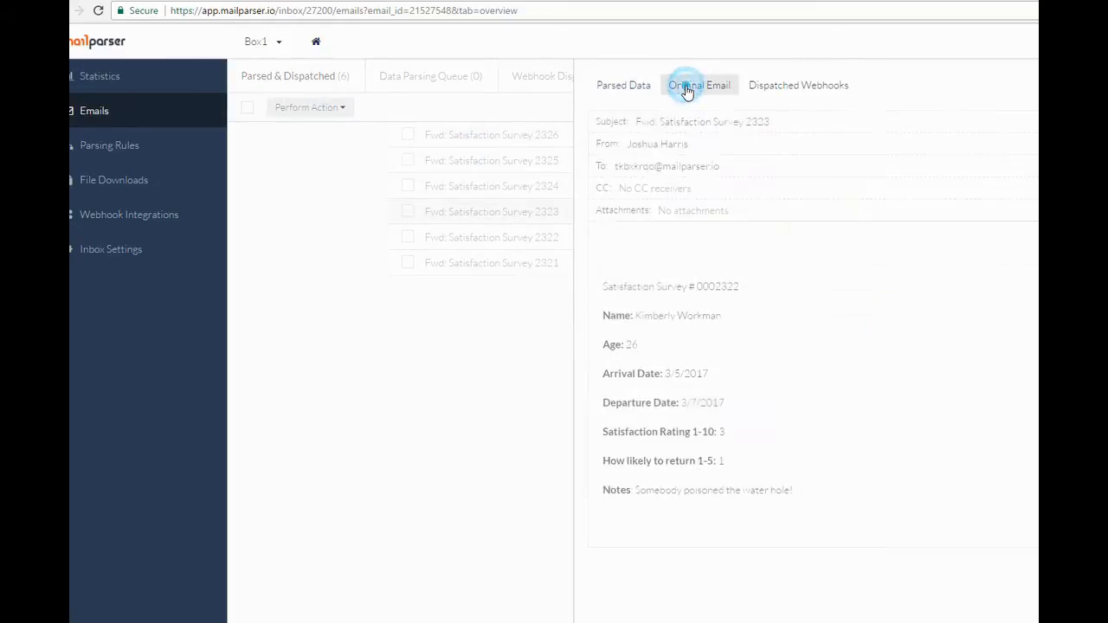
left_click(697, 85)
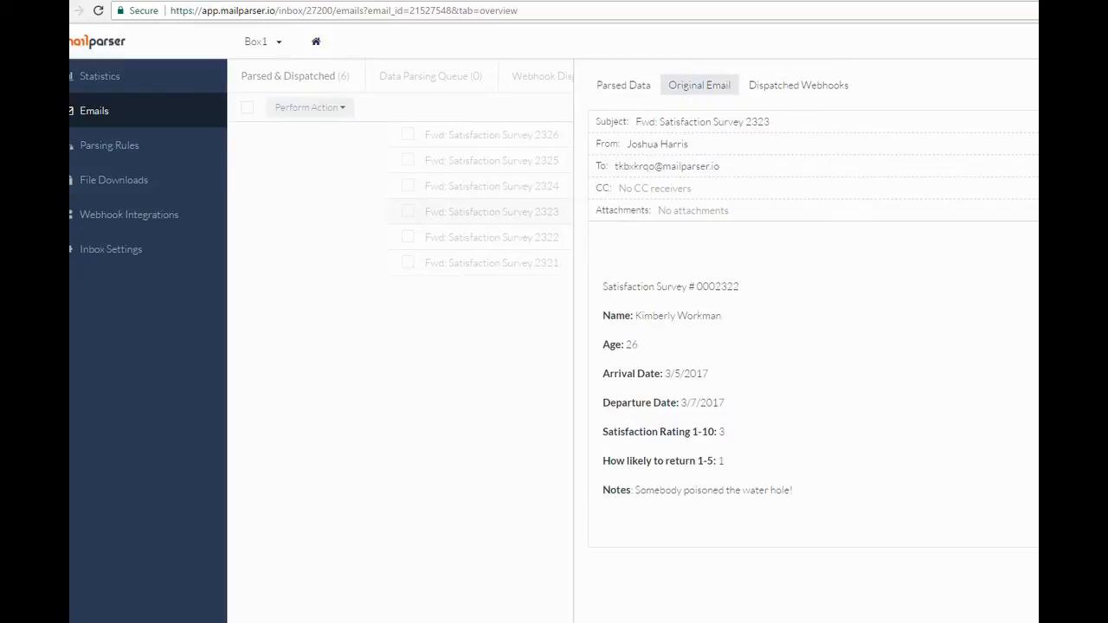
left_click(797, 85)
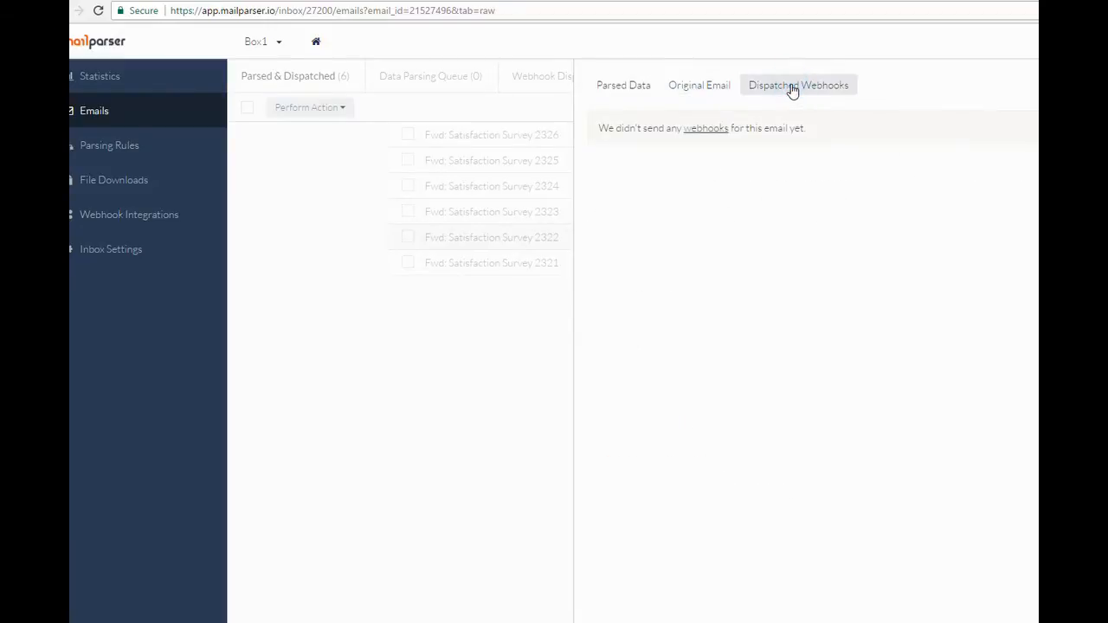
left_click(109, 145)
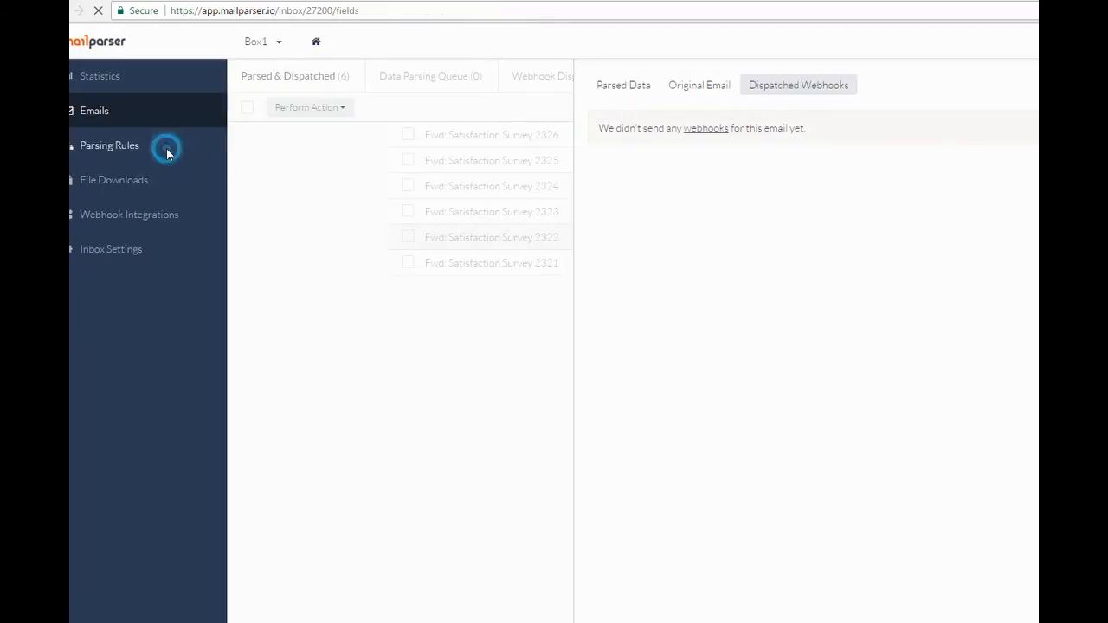
Preview quick-setup rules from Survey 2326 using the Website Contact Form Email template.
left_click(109, 145)
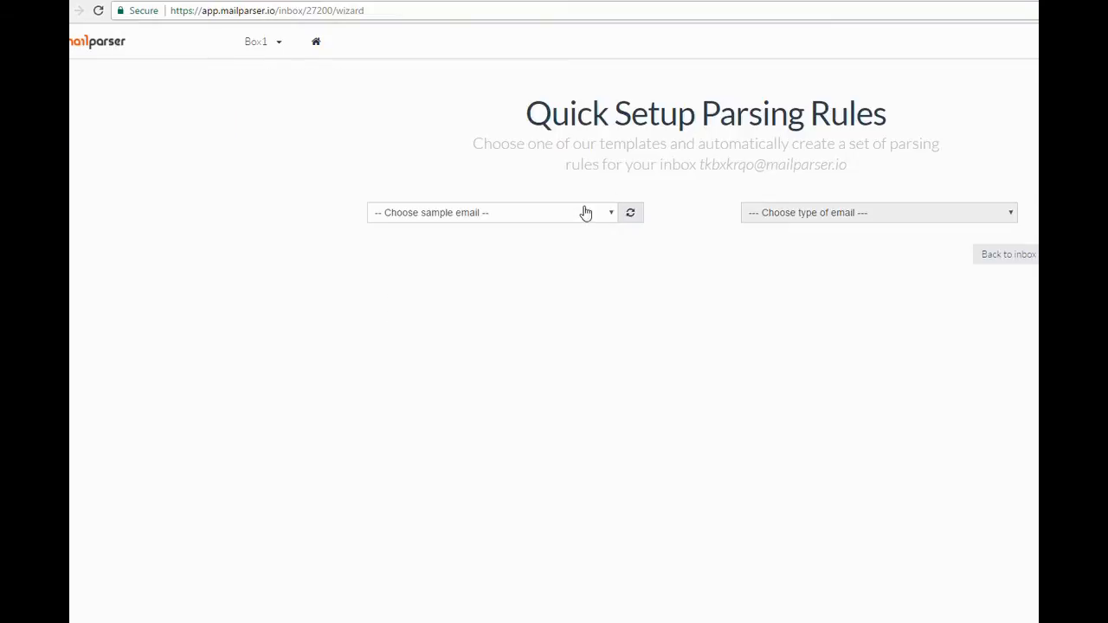
left_click(878, 212)
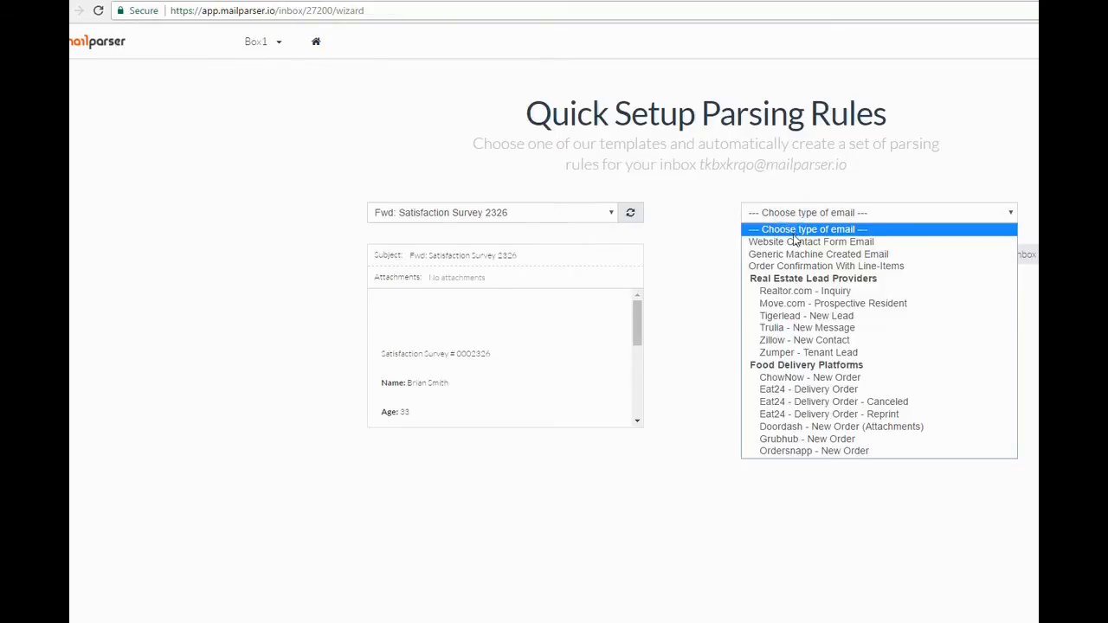
left_click(811, 241)
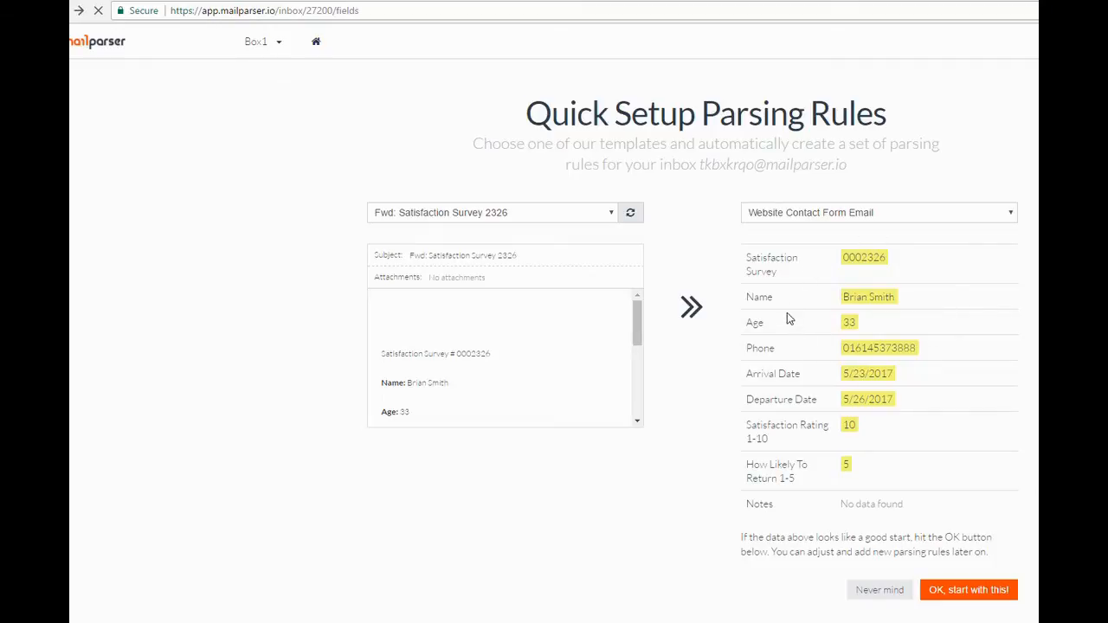
left_click(968, 590)
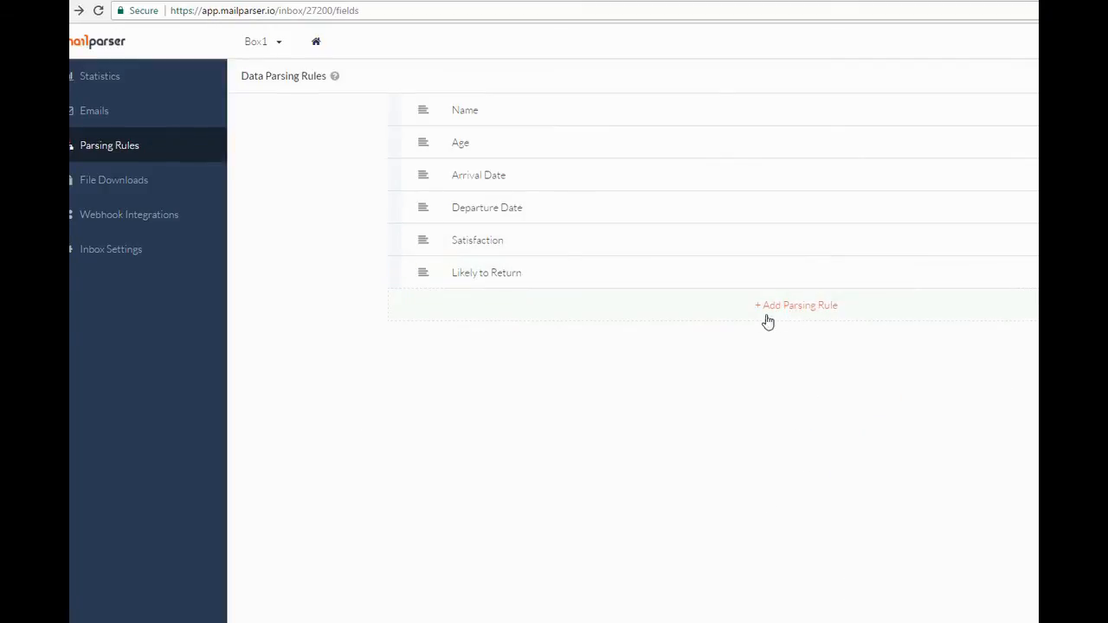
Start a new Box1 parsing rule via + Add Parsing Rule.
left_click(796, 304)
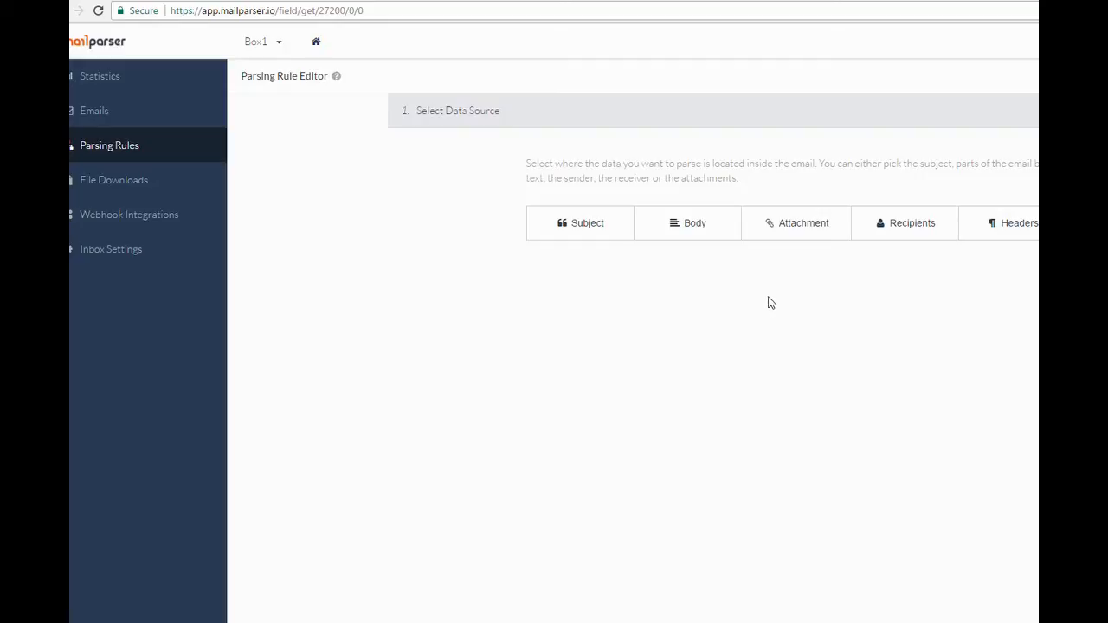
mouse_move(686, 234)
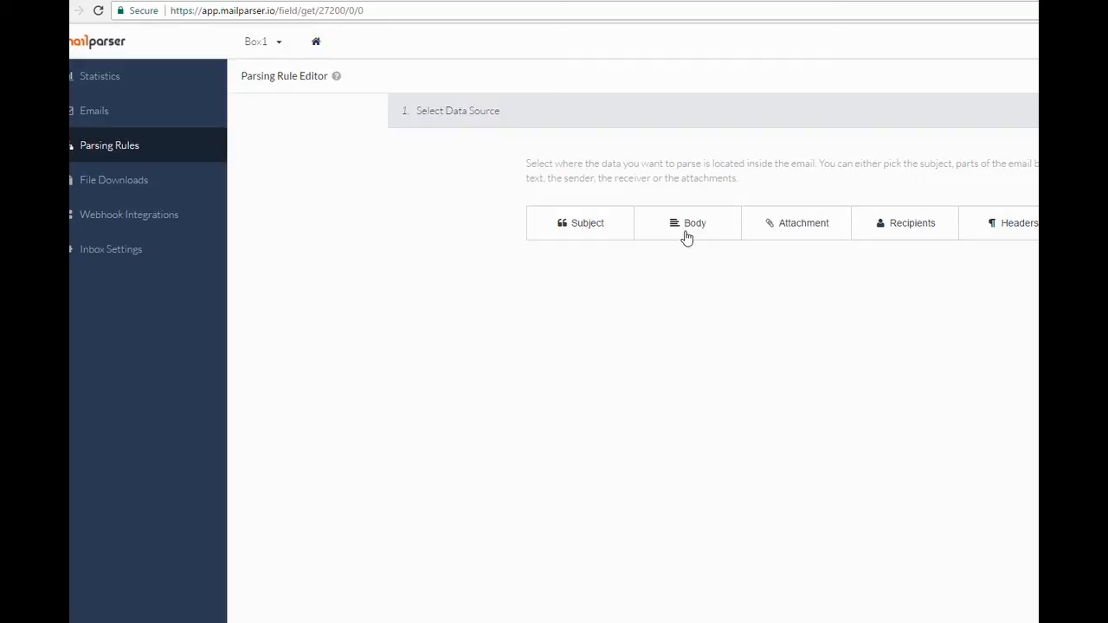
Choose Body as the new rule's data source.
left_click(687, 222)
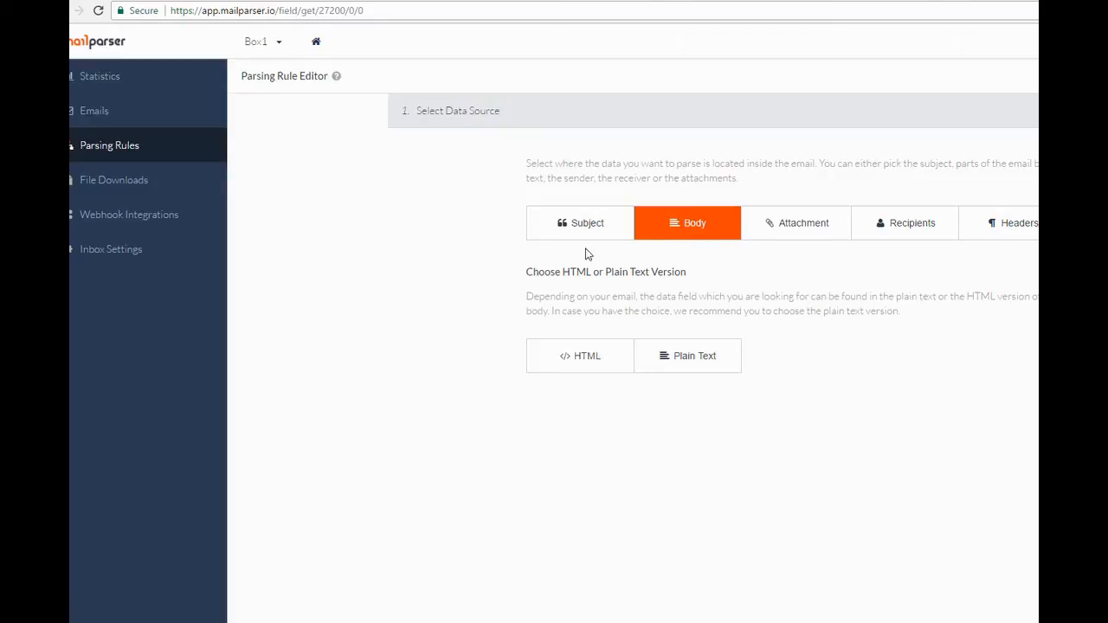
mouse_move(587, 367)
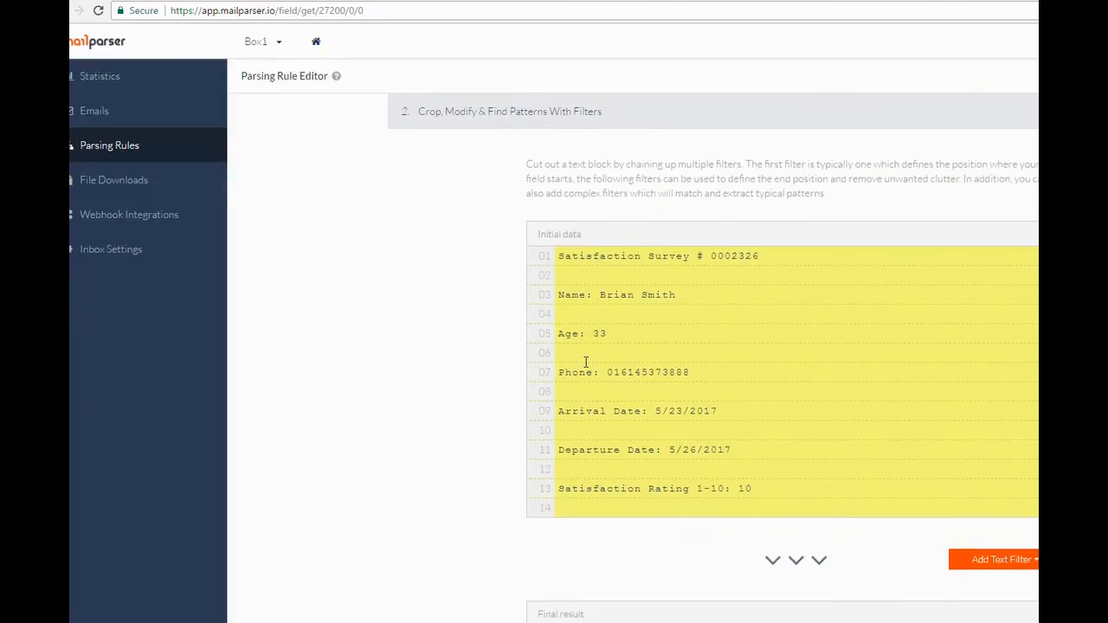
Load the survey email text as initial data and bring up the Add Text Filter choices.
scroll("down", 3)
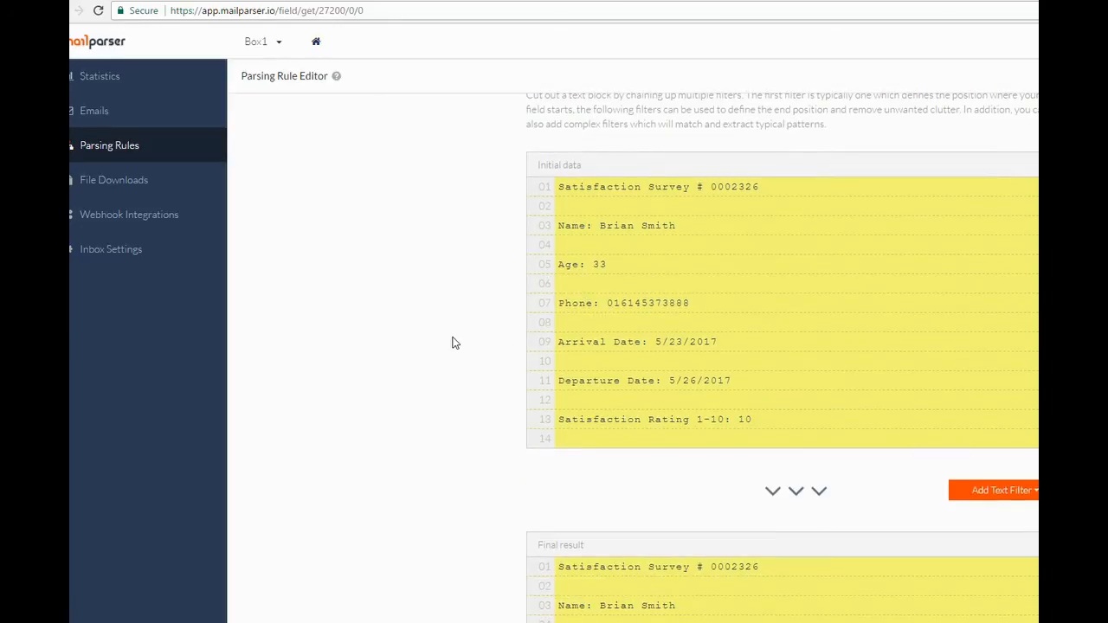
double_click(593, 186)
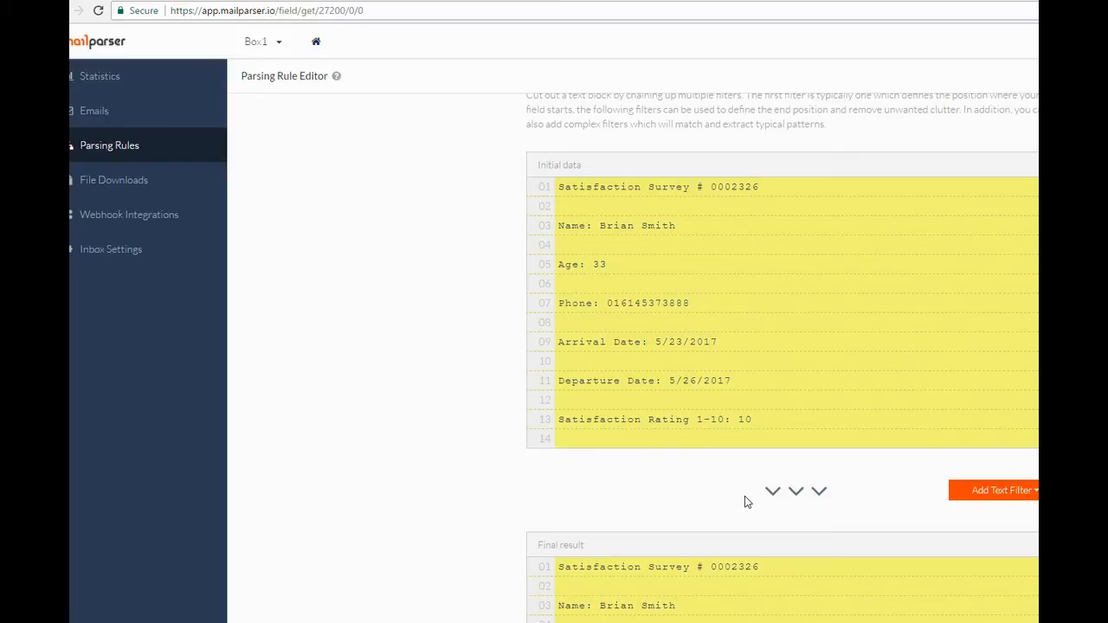
left_click(1002, 490)
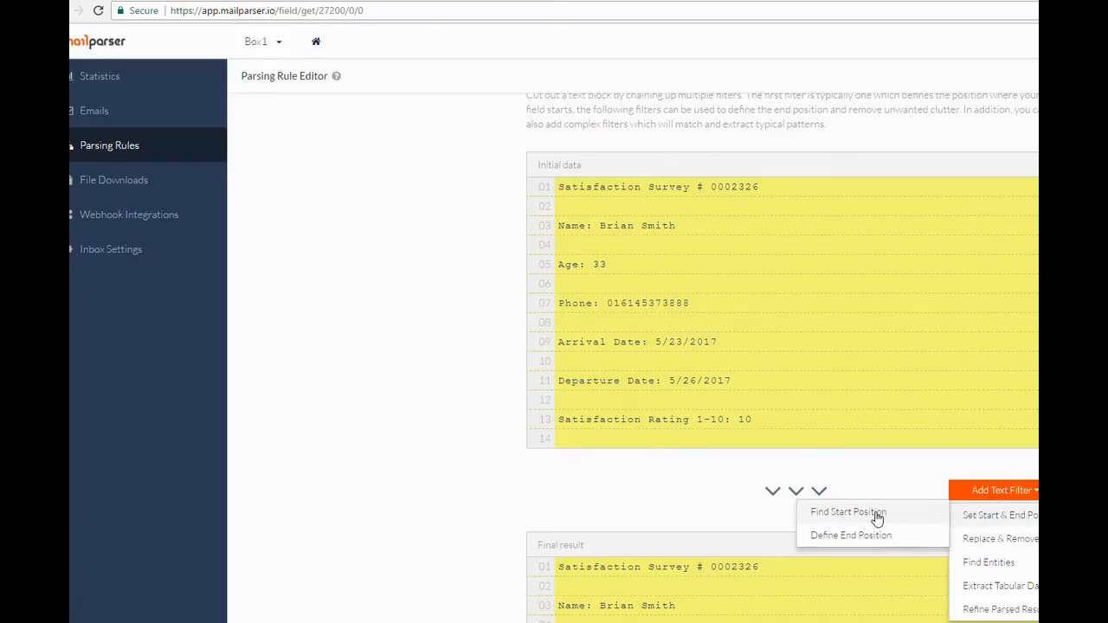
Add a Find Start Position filter matching after '#', so text starts at 0002326.
left_click(848, 512)
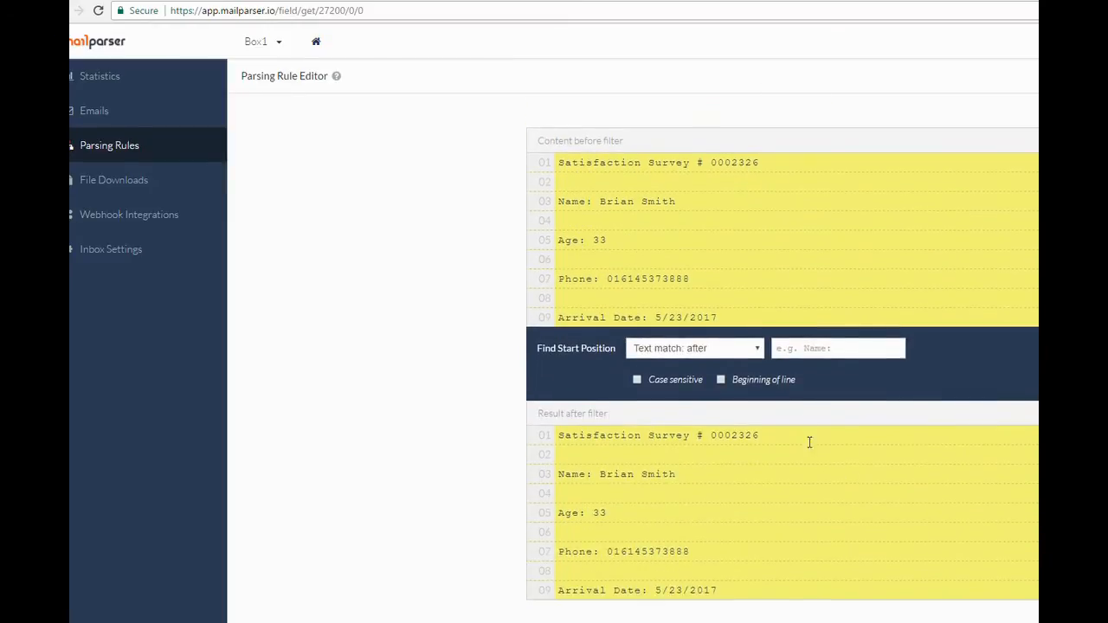
type("Satisfaction Survey #")
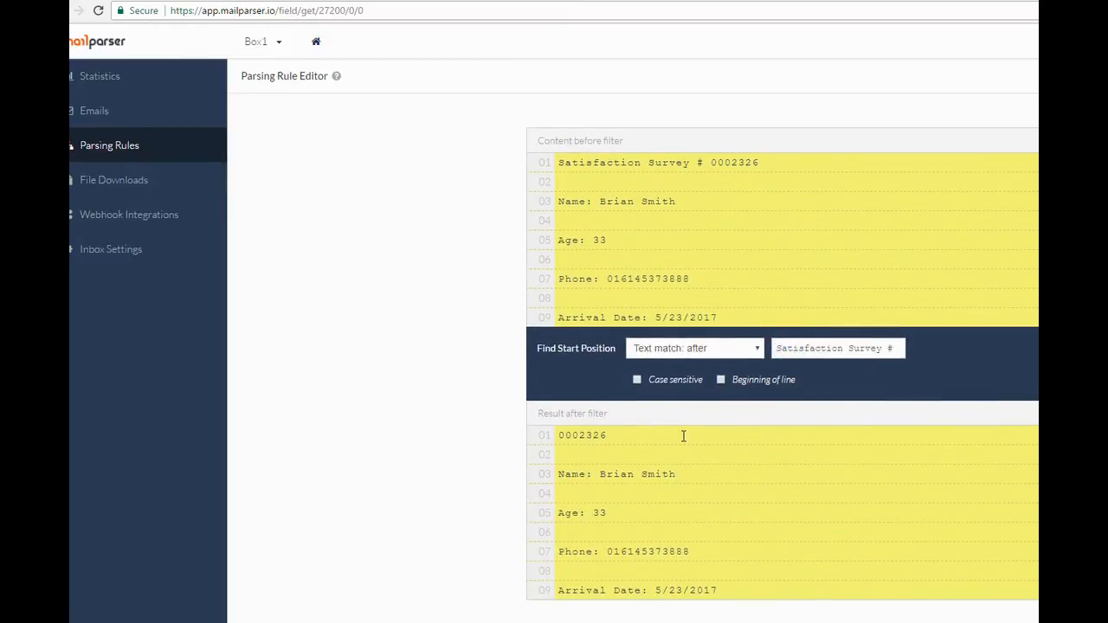
double_click(582, 435)
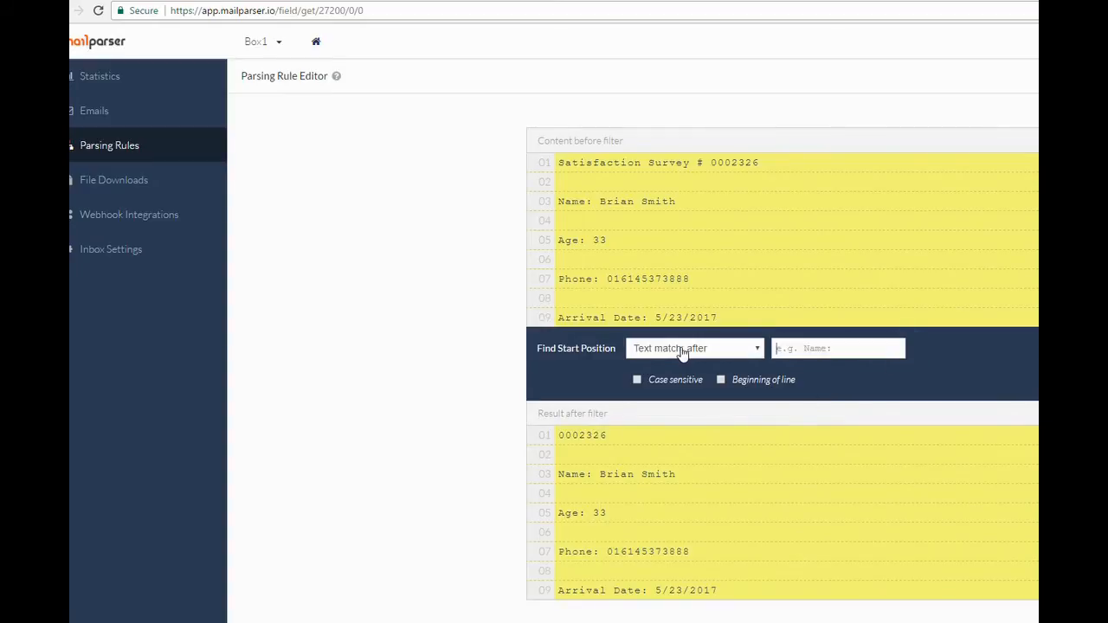
left_click(837, 348)
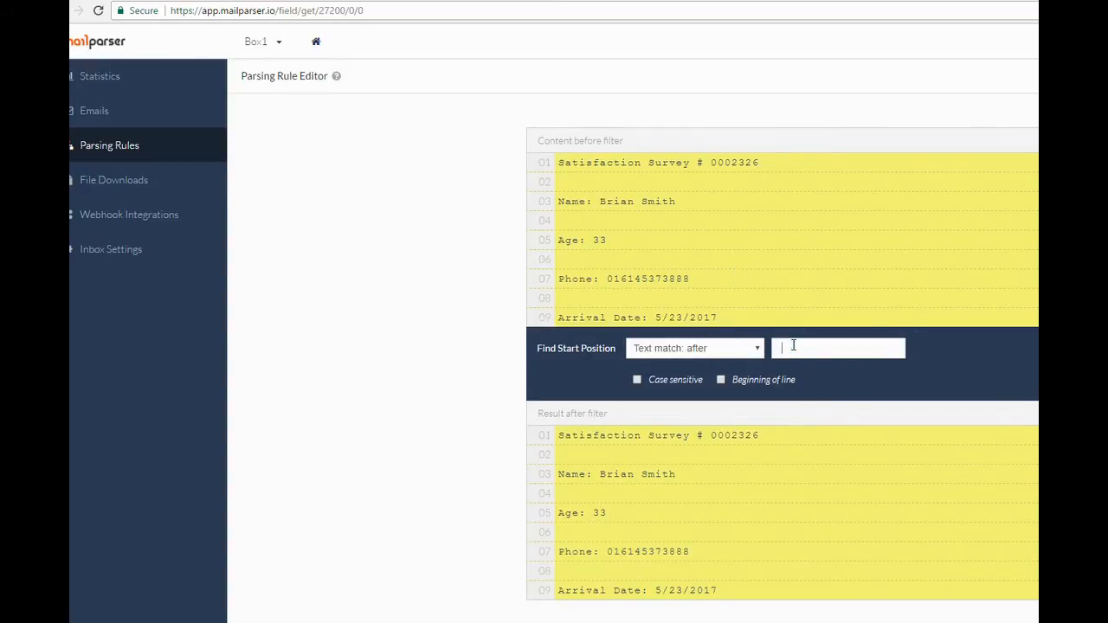
type("#")
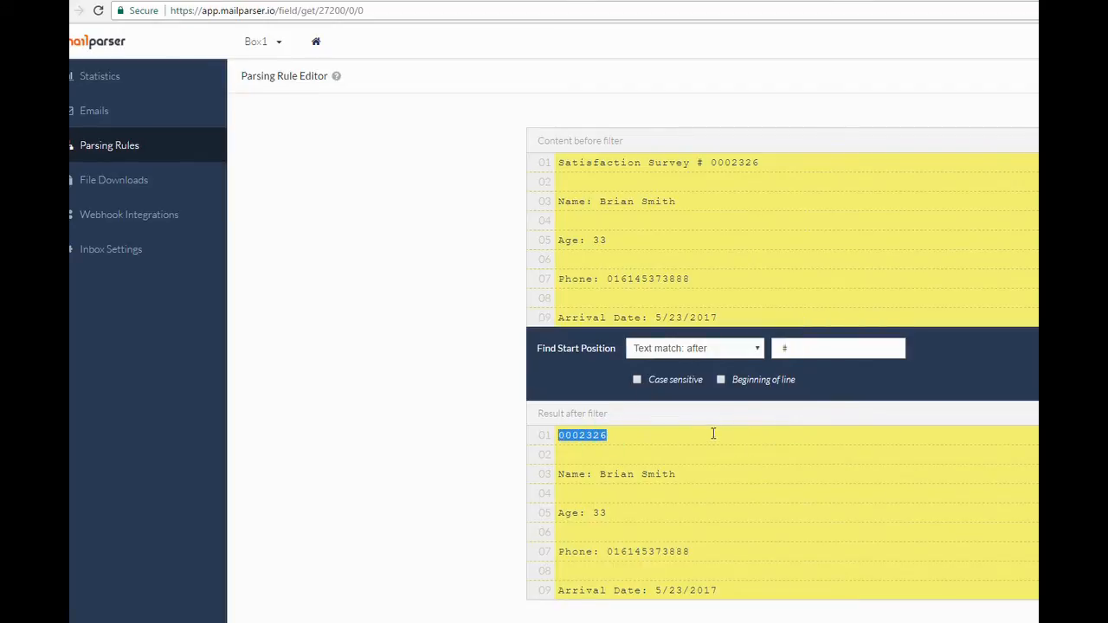
scroll("down", 3)
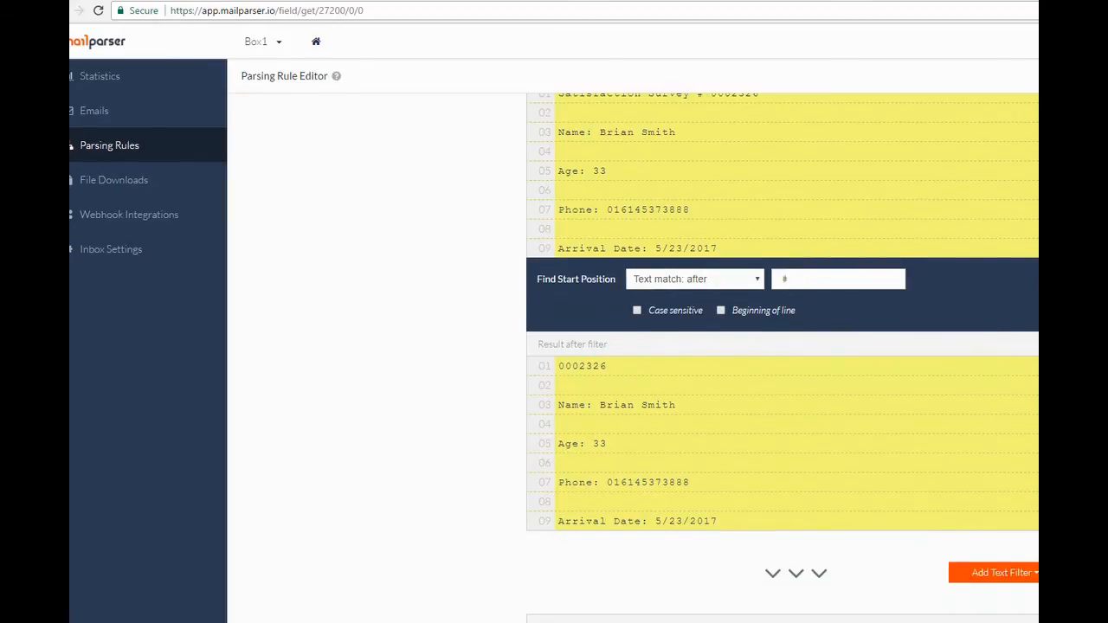
scroll("down", 3)
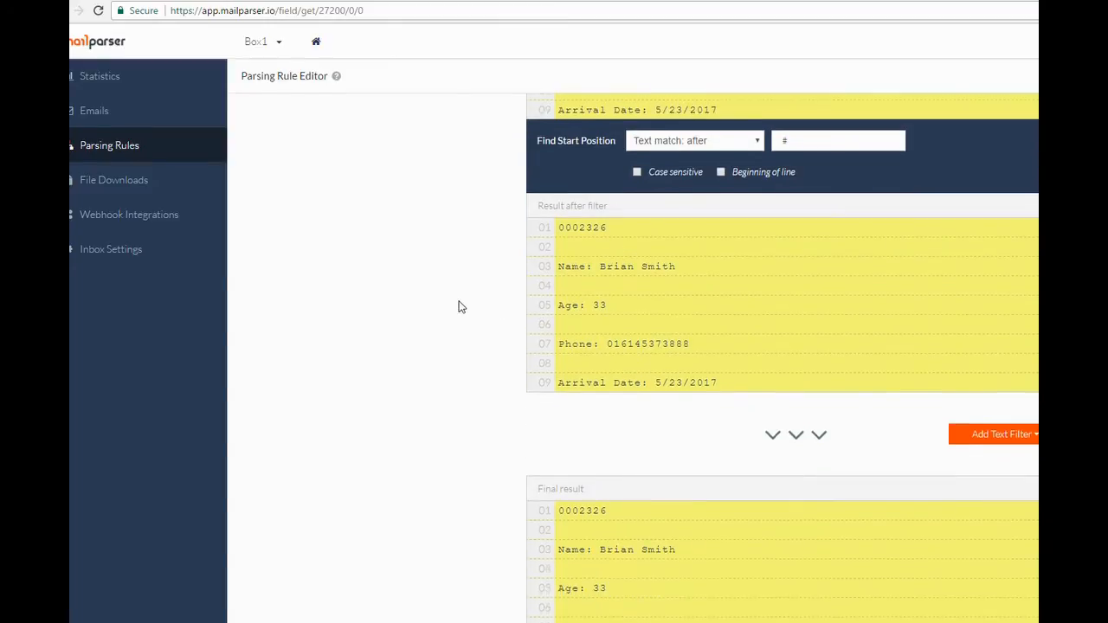
left_click(1001, 365)
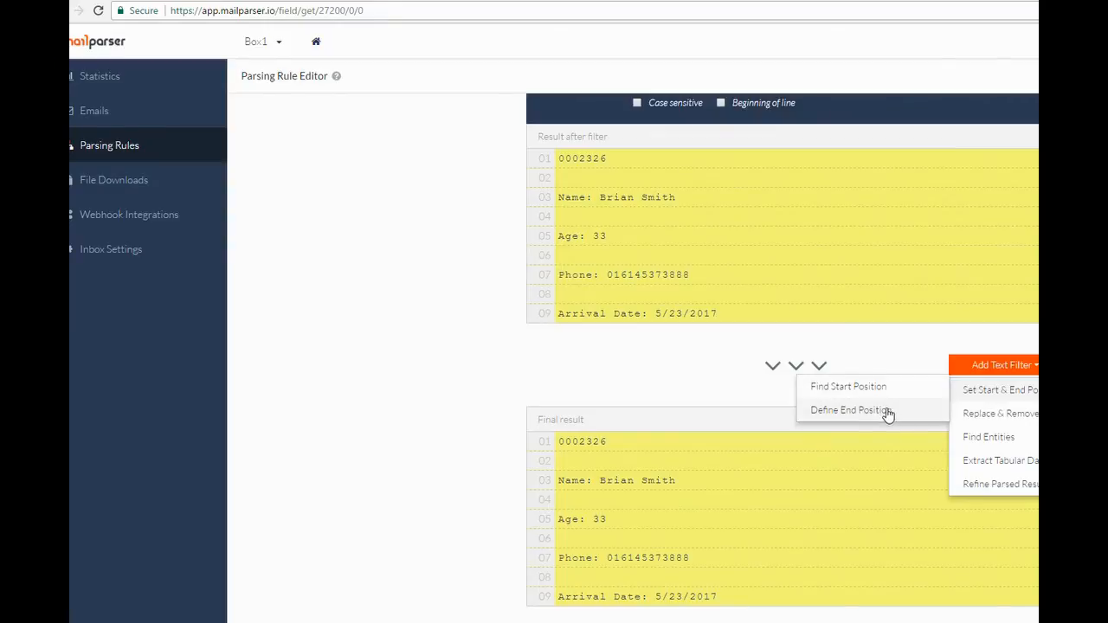
Add a Define End Position filter ending before 'Name:'.
left_click(851, 409)
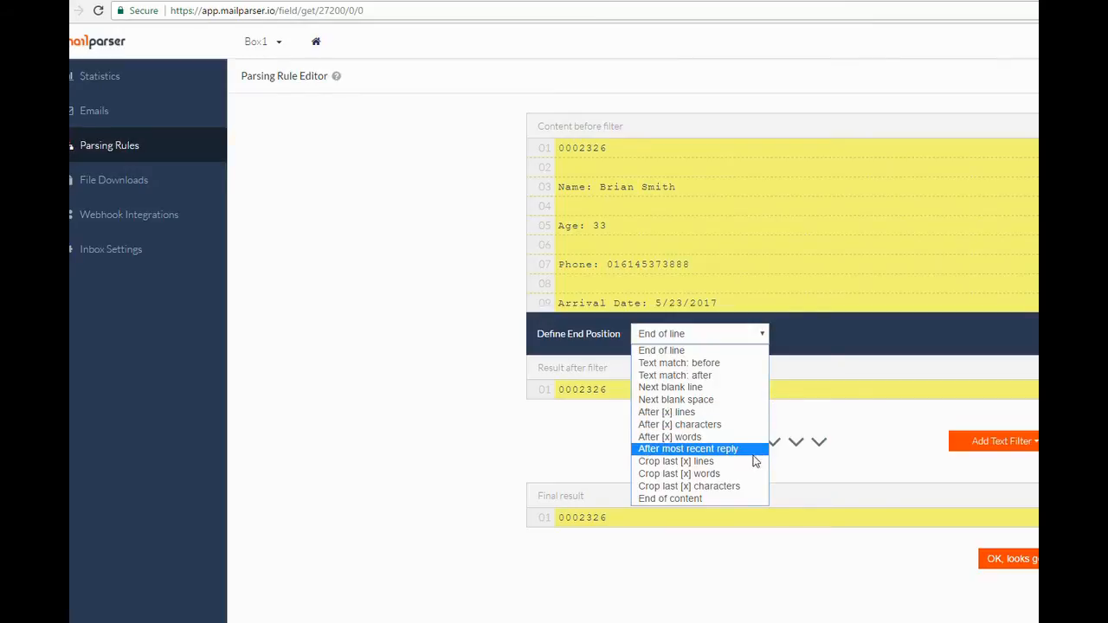
mouse_move(747, 400)
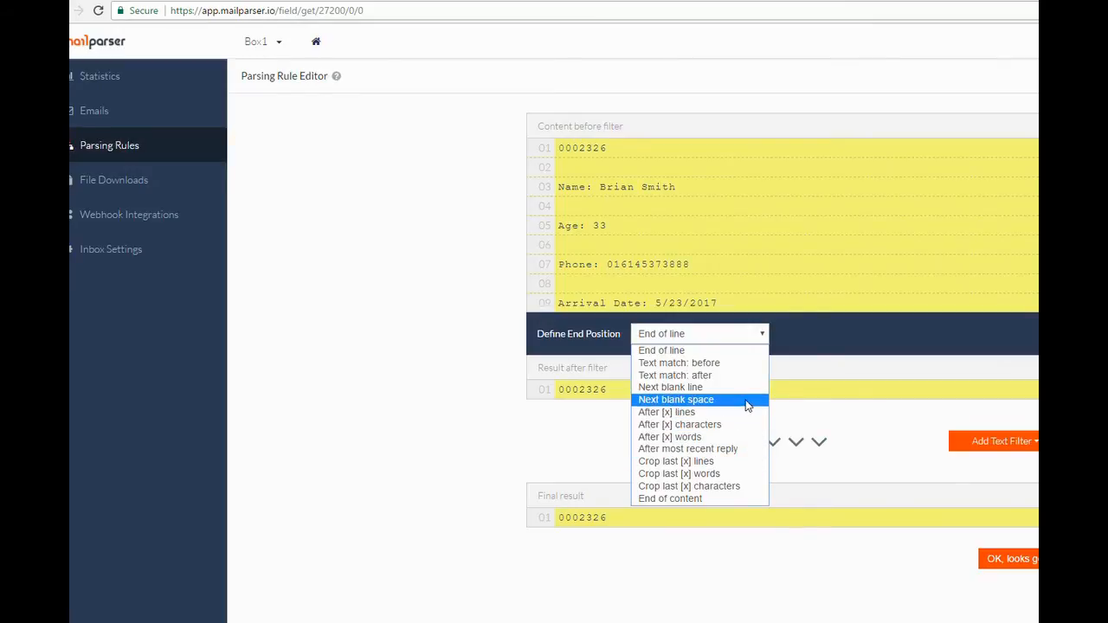
left_click(675, 399)
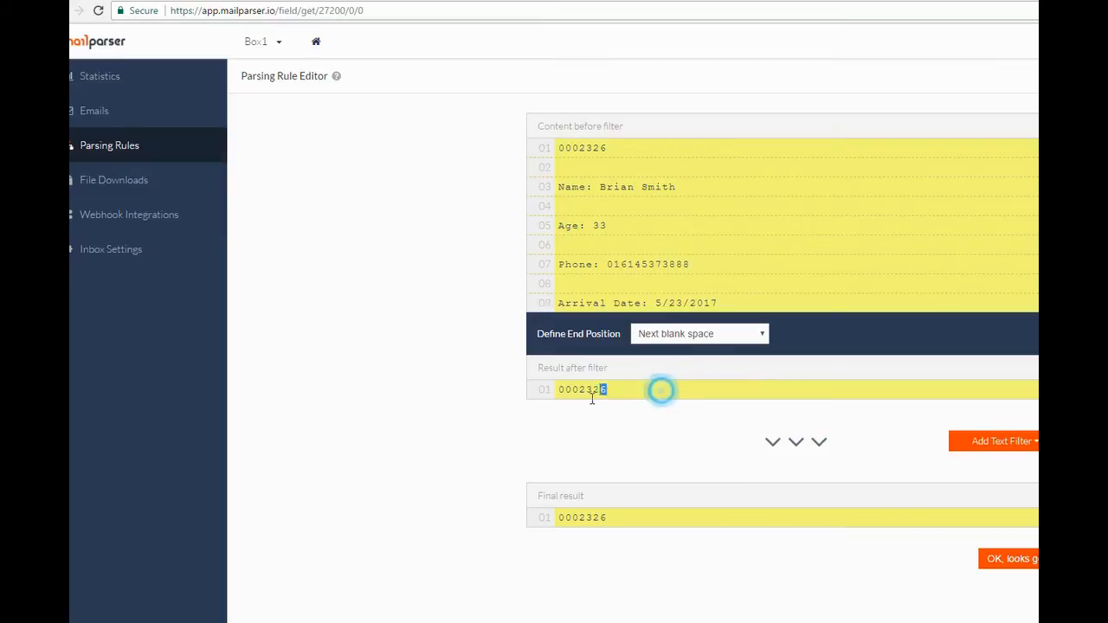
left_click(698, 333)
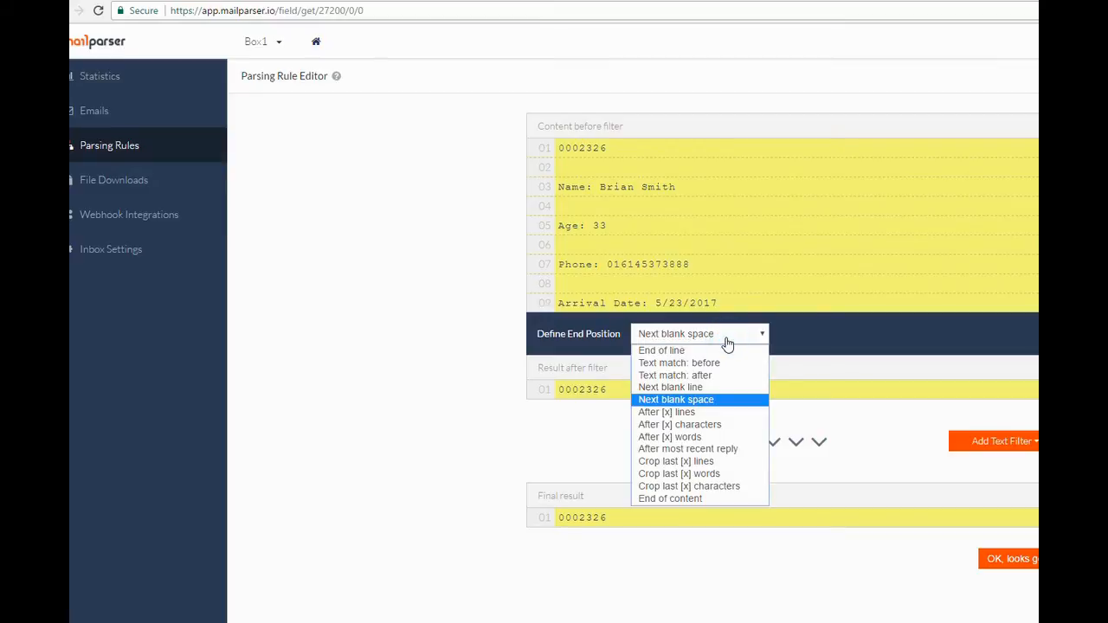
left_click(678, 363)
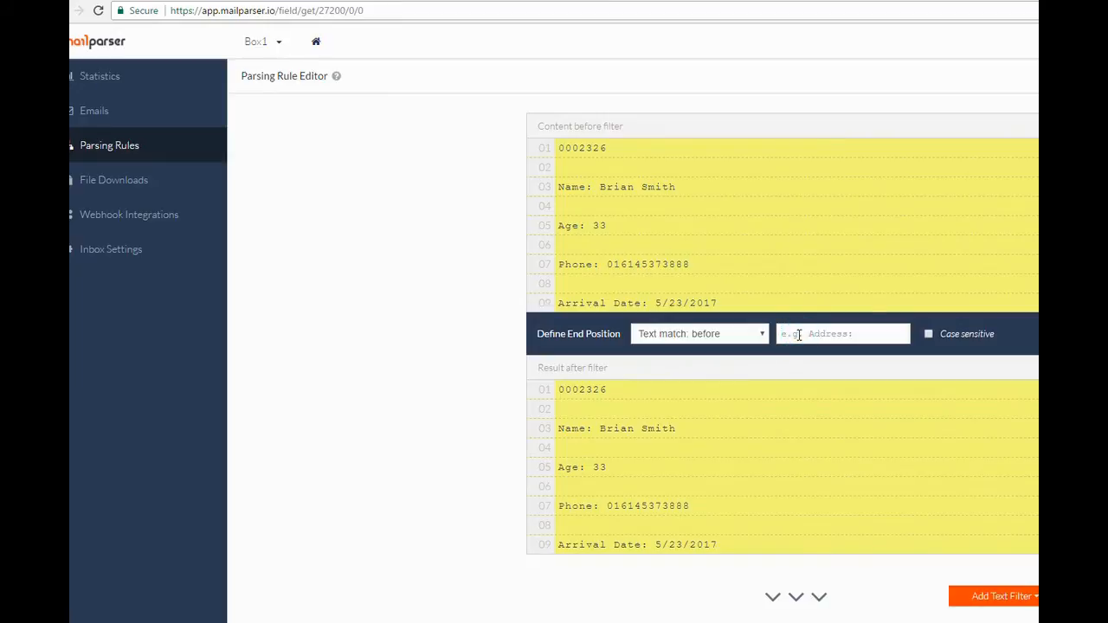
type("Name:")
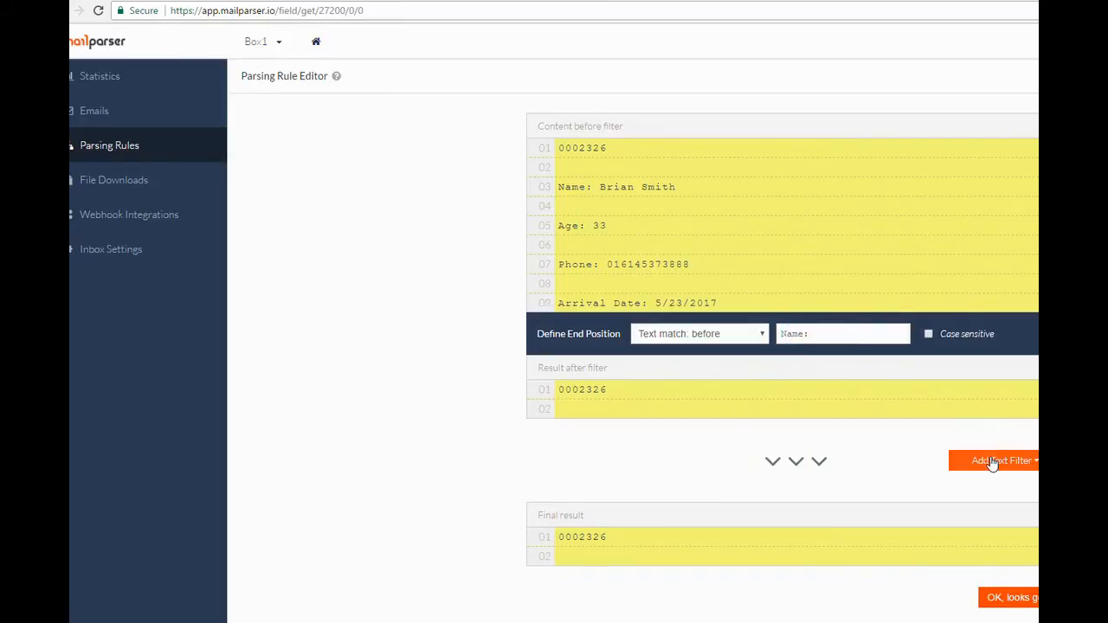
left_click(1003, 461)
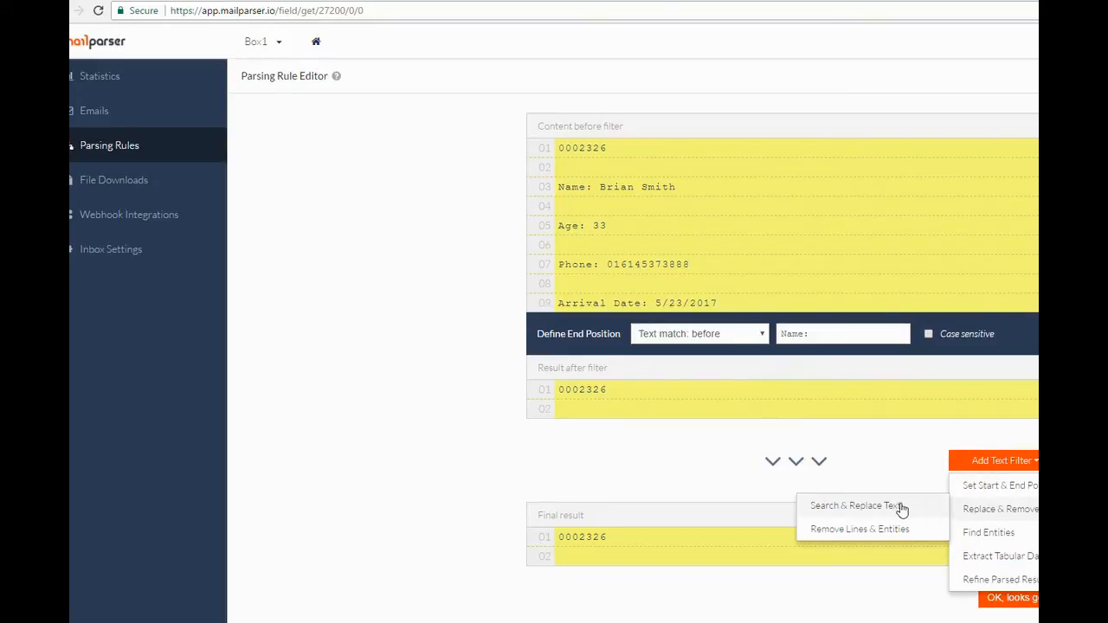
Remove empty lines to leave 0002326, then name the field 'Survey #' and save.
left_click(859, 529)
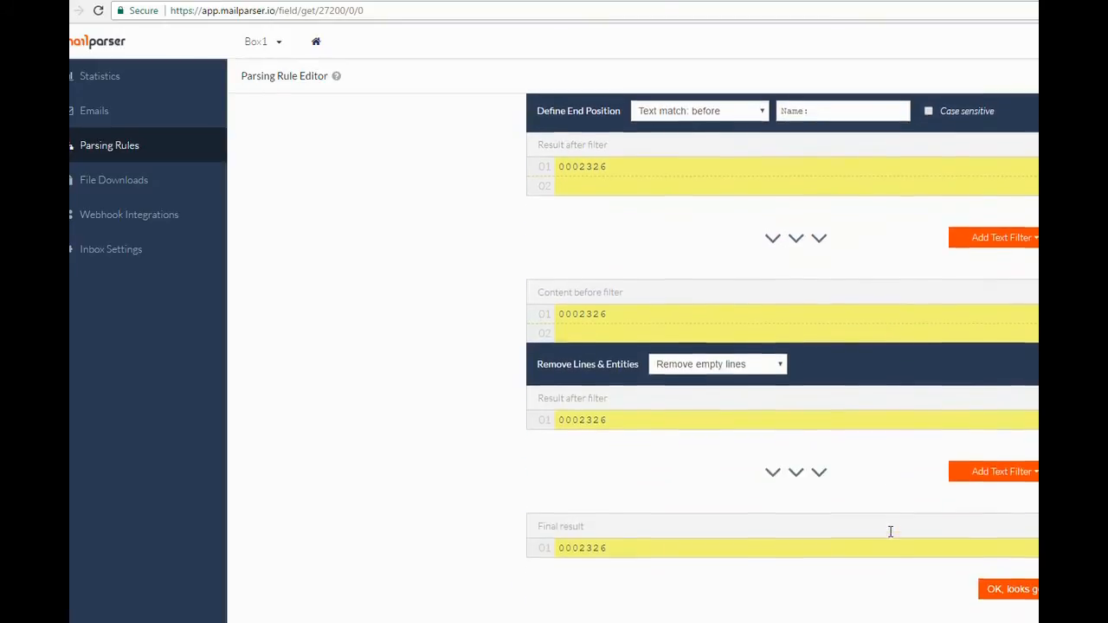
scroll("down", 3)
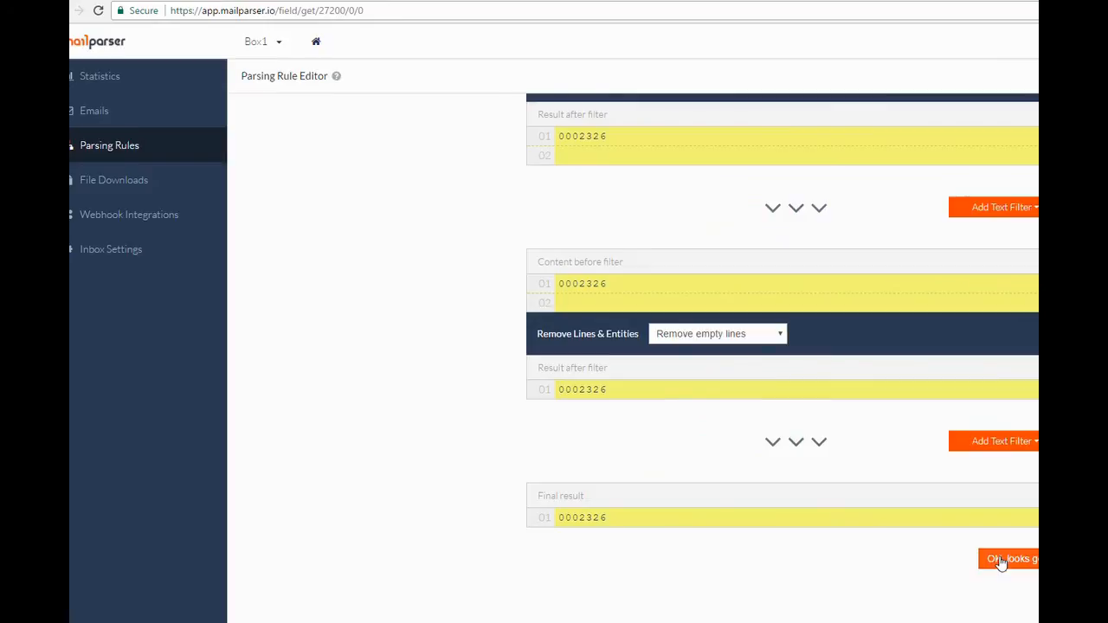
left_click(1009, 559)
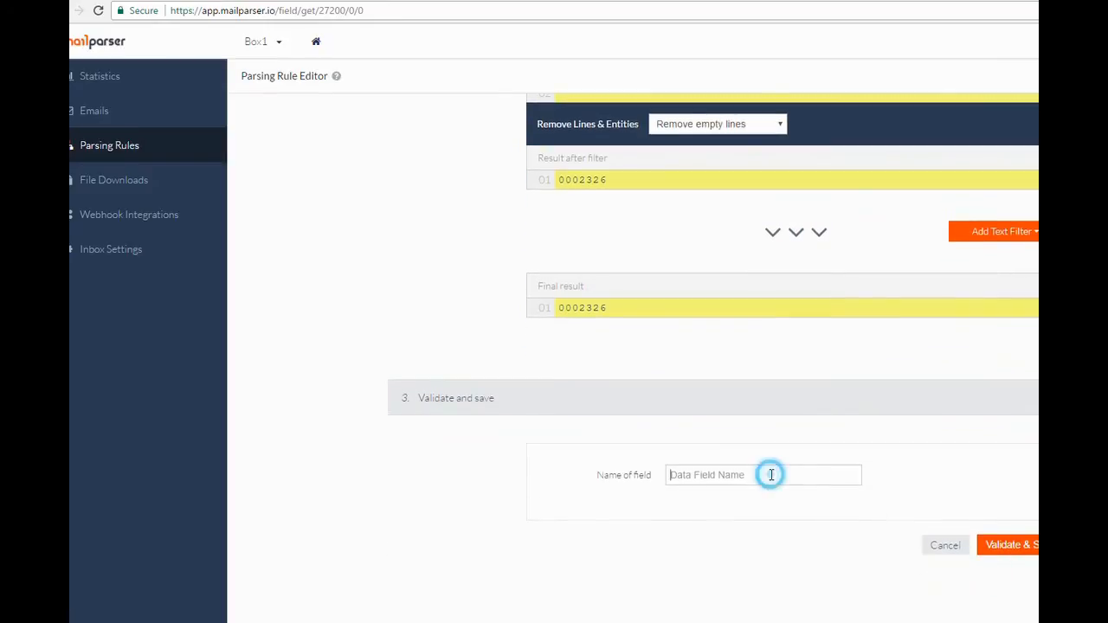
type("Satisfaction Survey #")
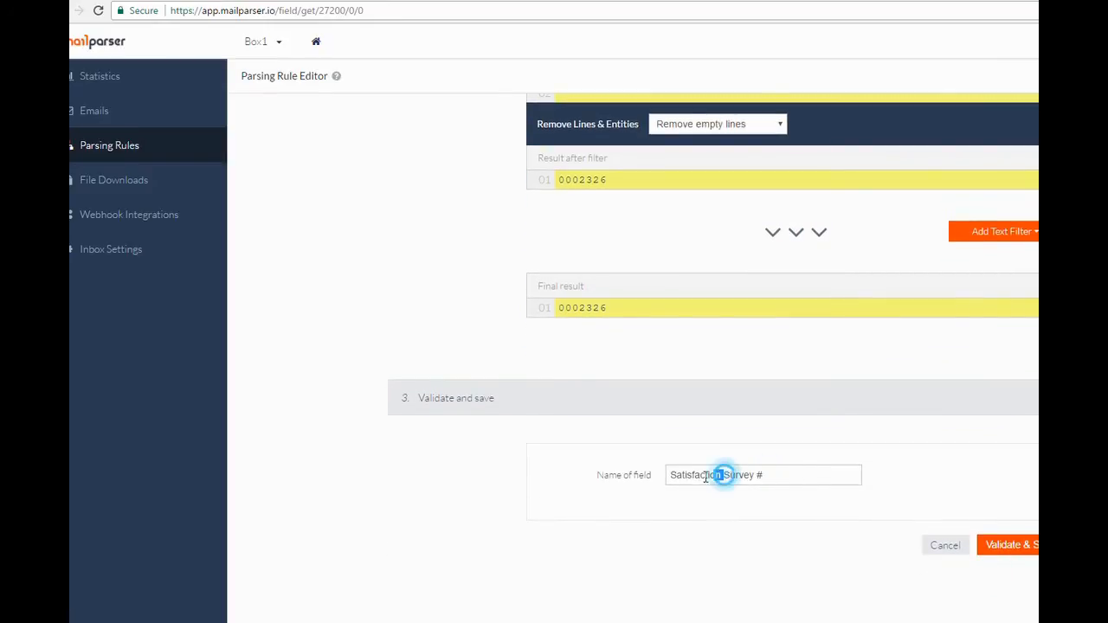
left_click(1008, 545)
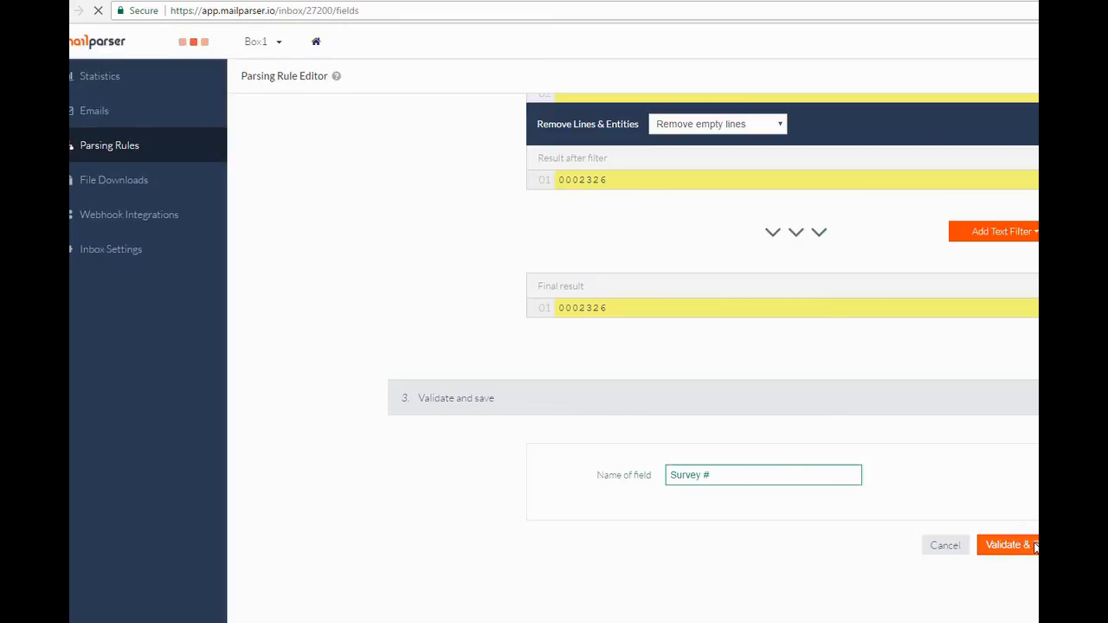
Confirm the save and check Survey # values for surveys 2326, 2324 and 2321.
left_click(1007, 545)
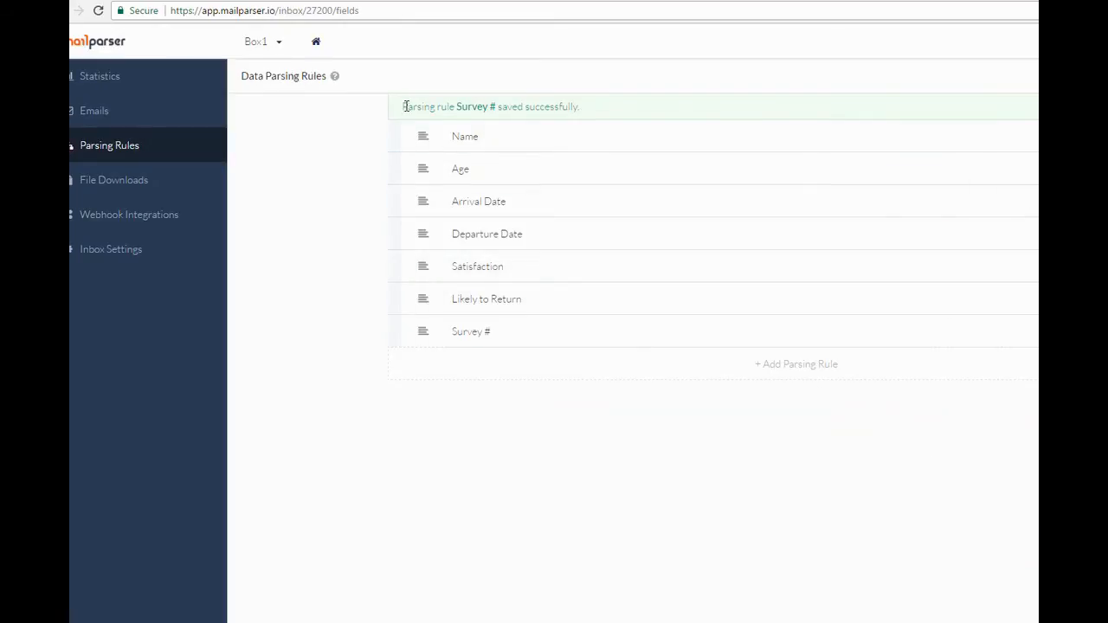
mouse_move(132, 111)
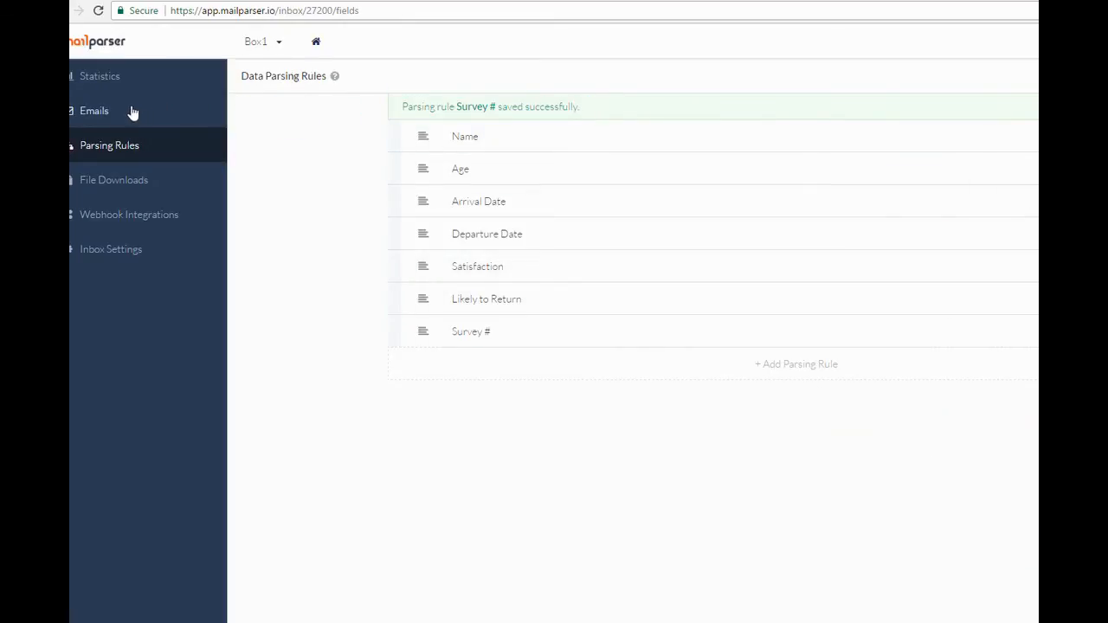
left_click(94, 110)
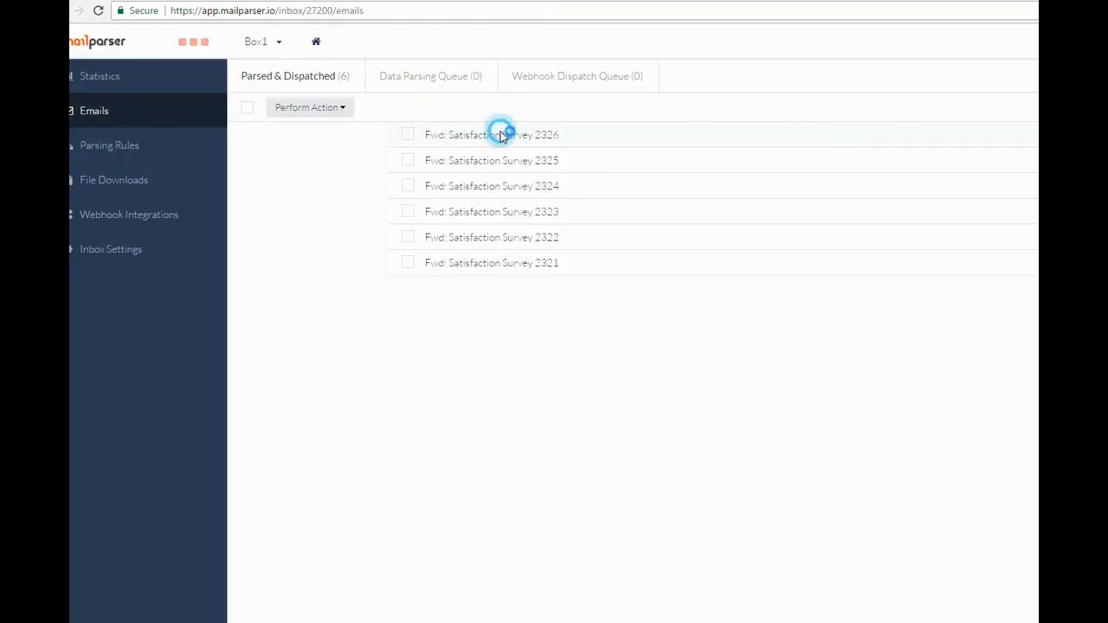
left_click(490, 134)
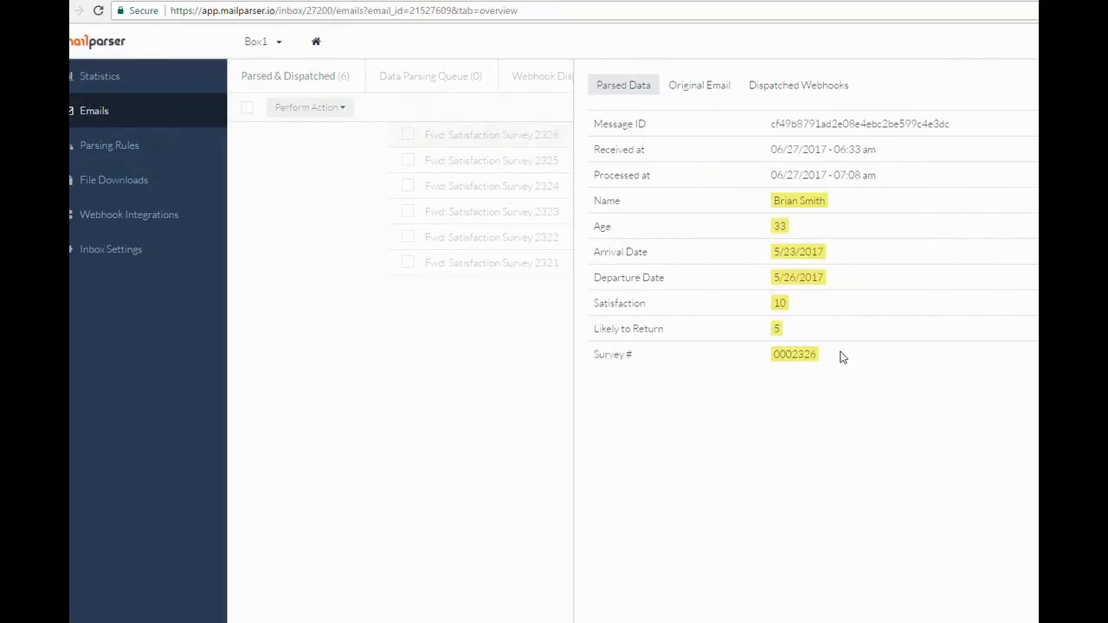
left_click(491, 186)
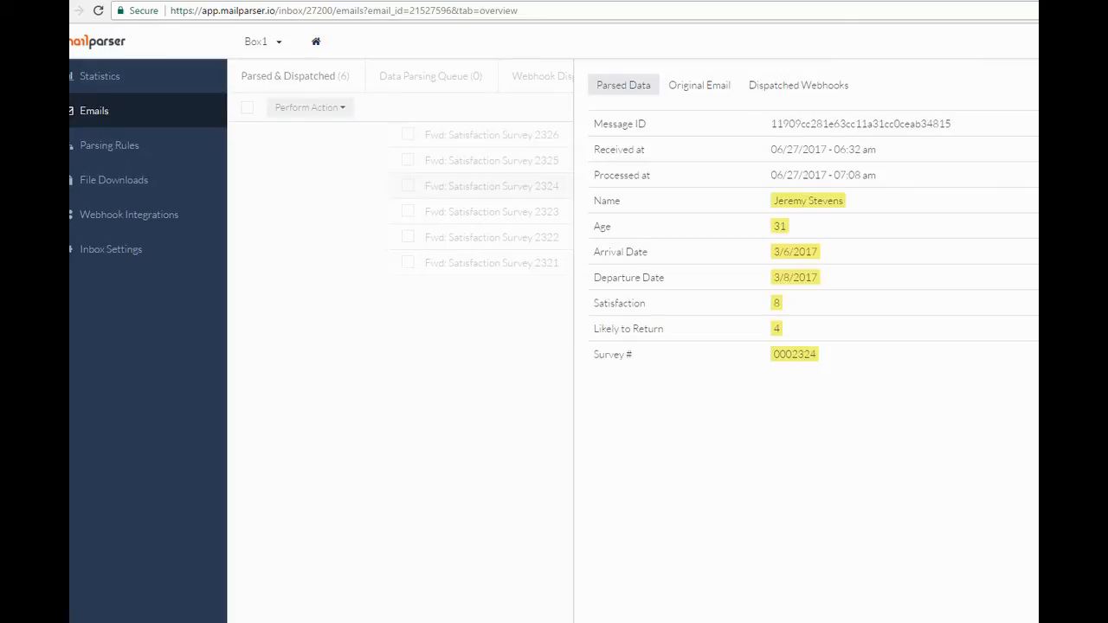
left_click(491, 263)
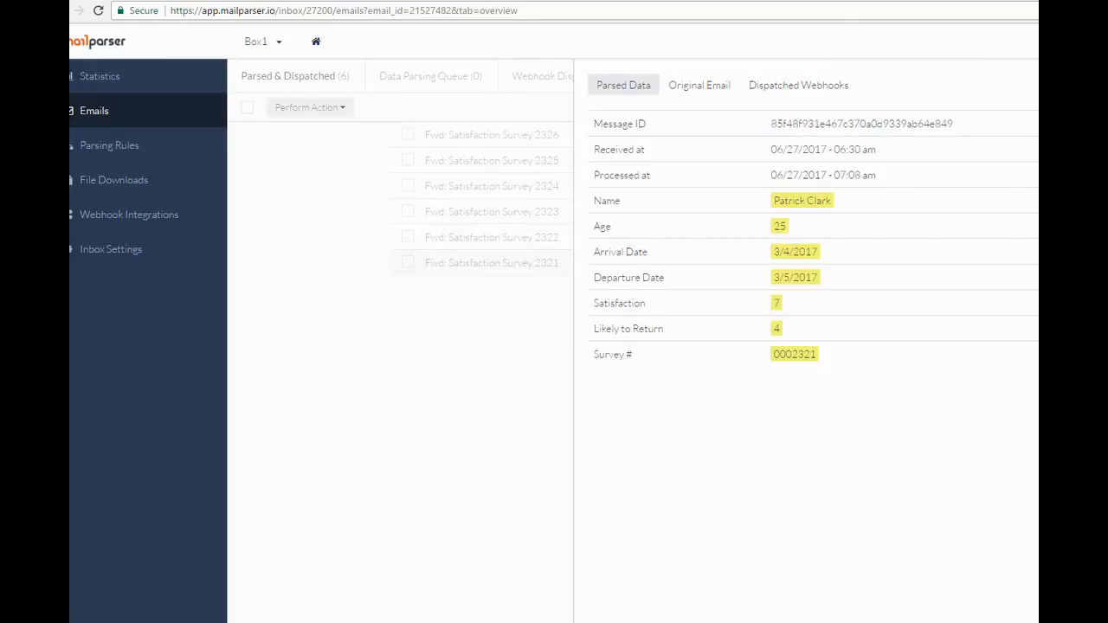
mouse_move(450, 274)
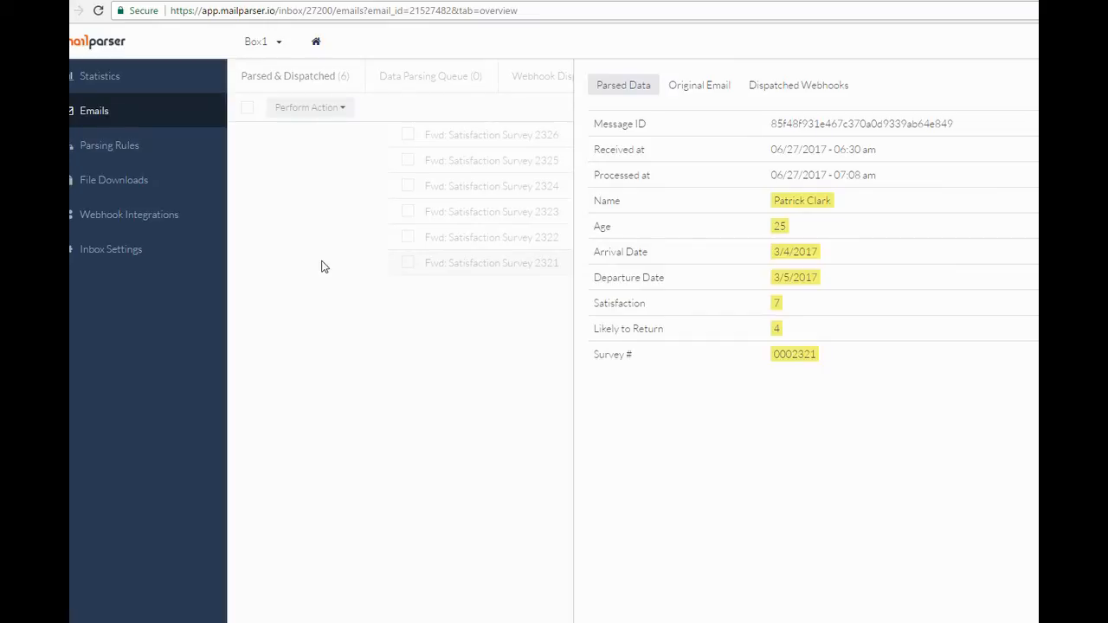
mouse_move(113, 180)
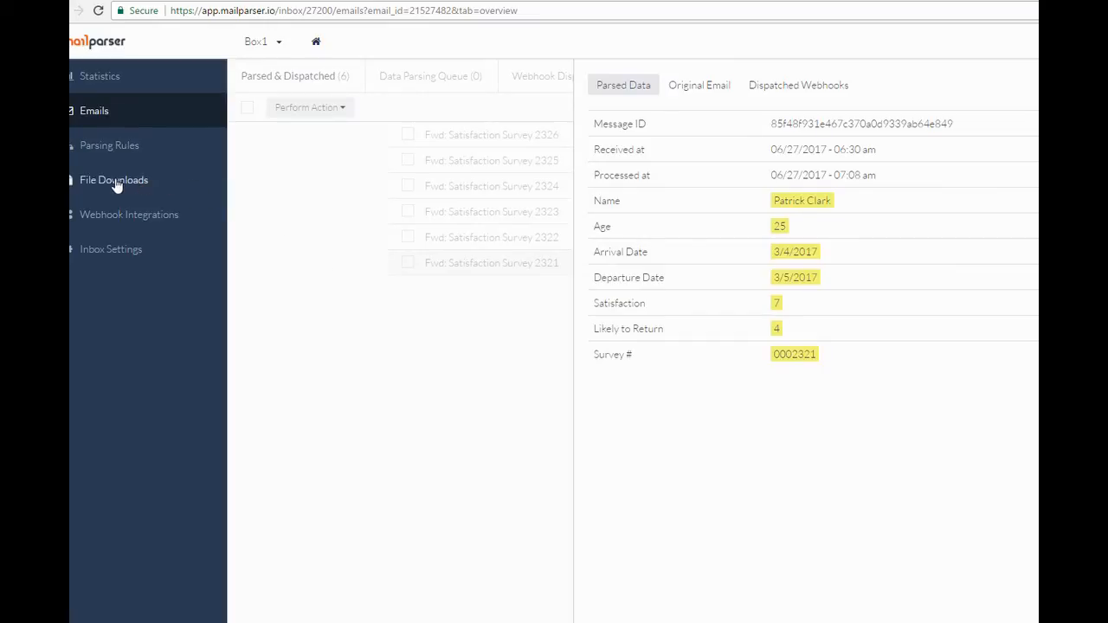
Start the first download link with MS Excel as the file format.
left_click(113, 179)
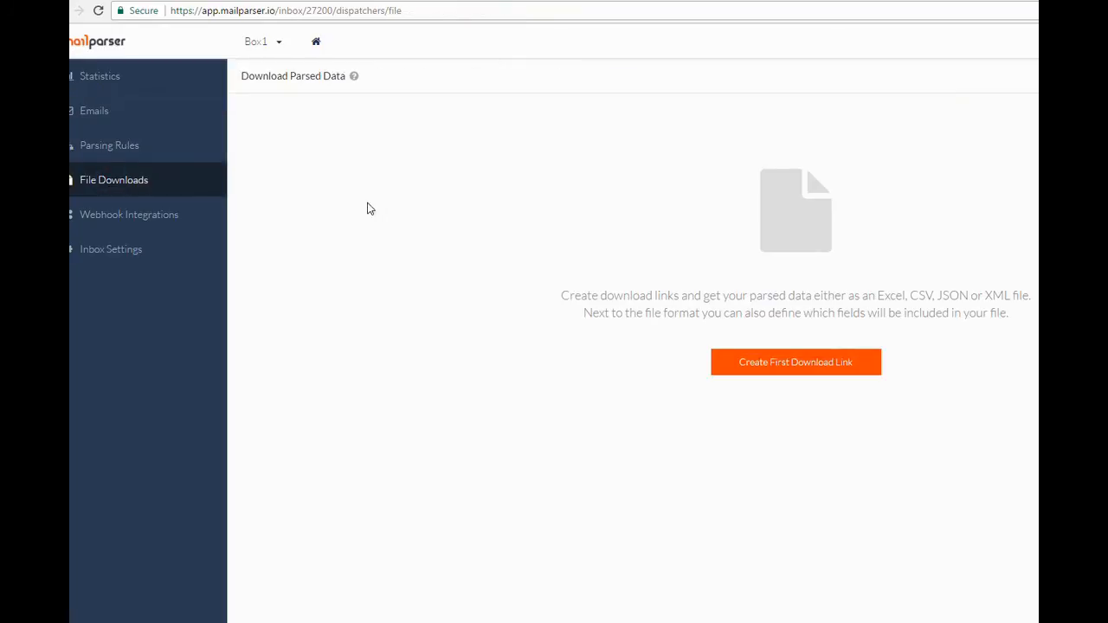
left_click(795, 362)
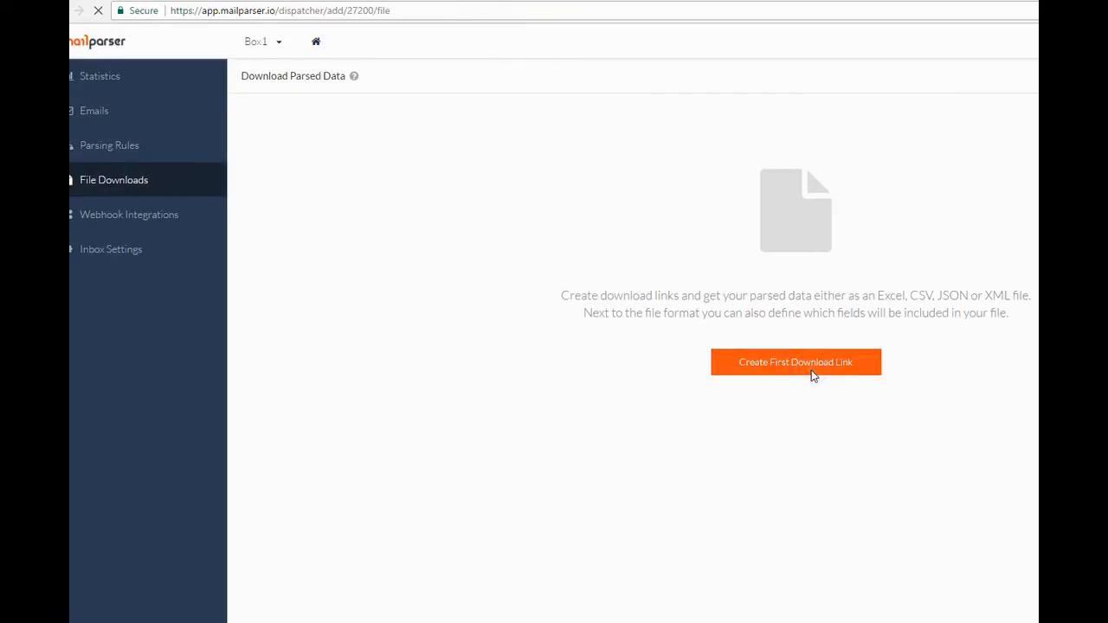
left_click(796, 362)
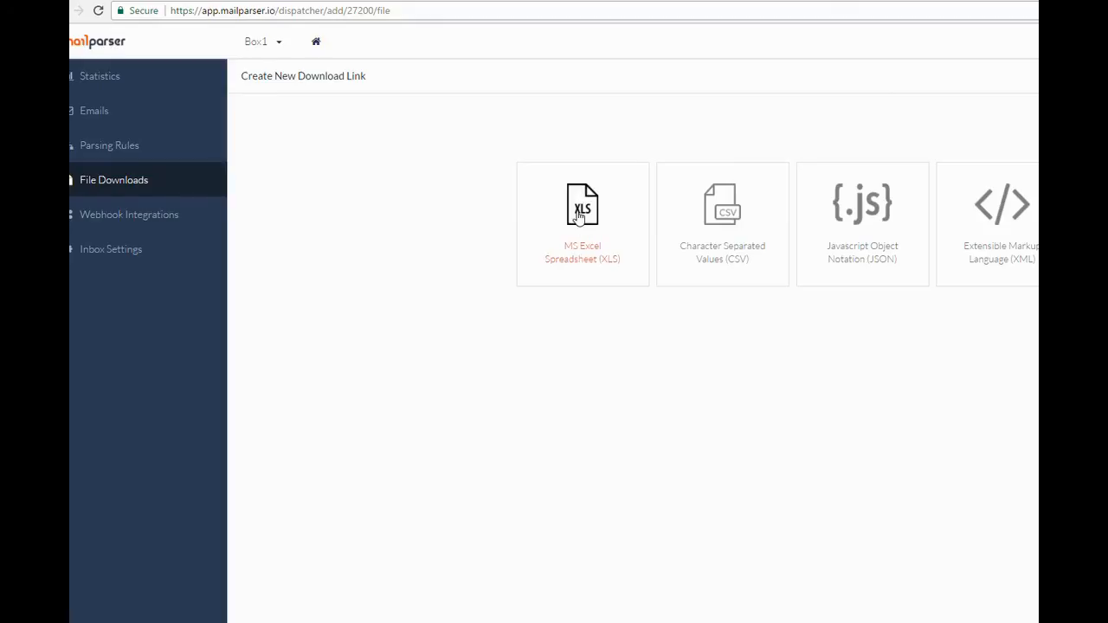
left_click(582, 208)
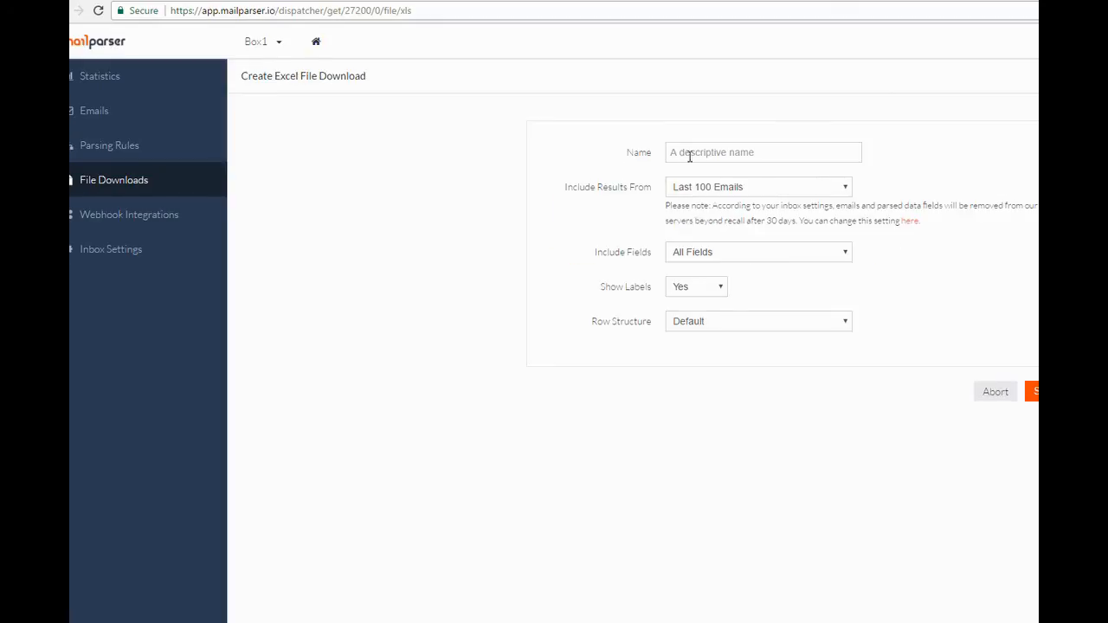
Name the download 'Survey XLS' and include results from the last 10000 emails.
type("Survey")
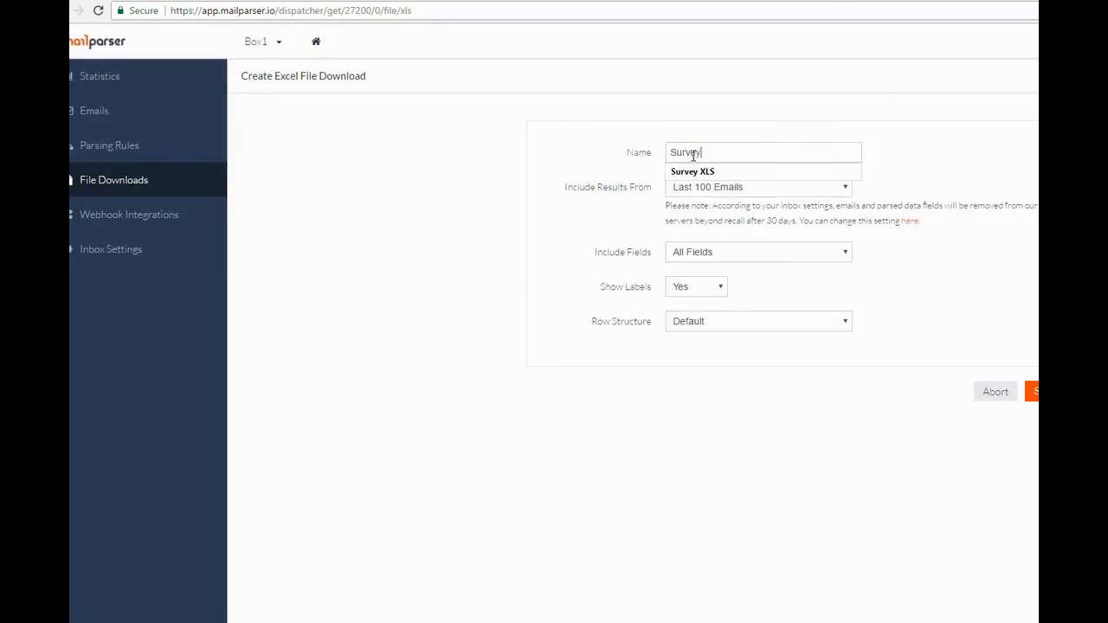
left_click(693, 171)
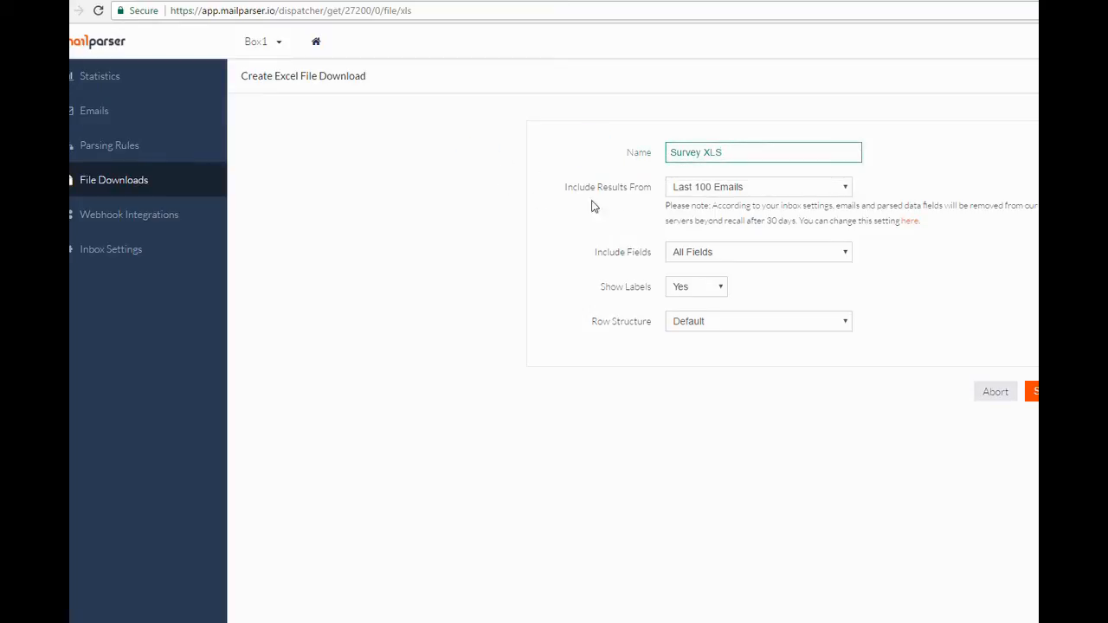
left_click(758, 186)
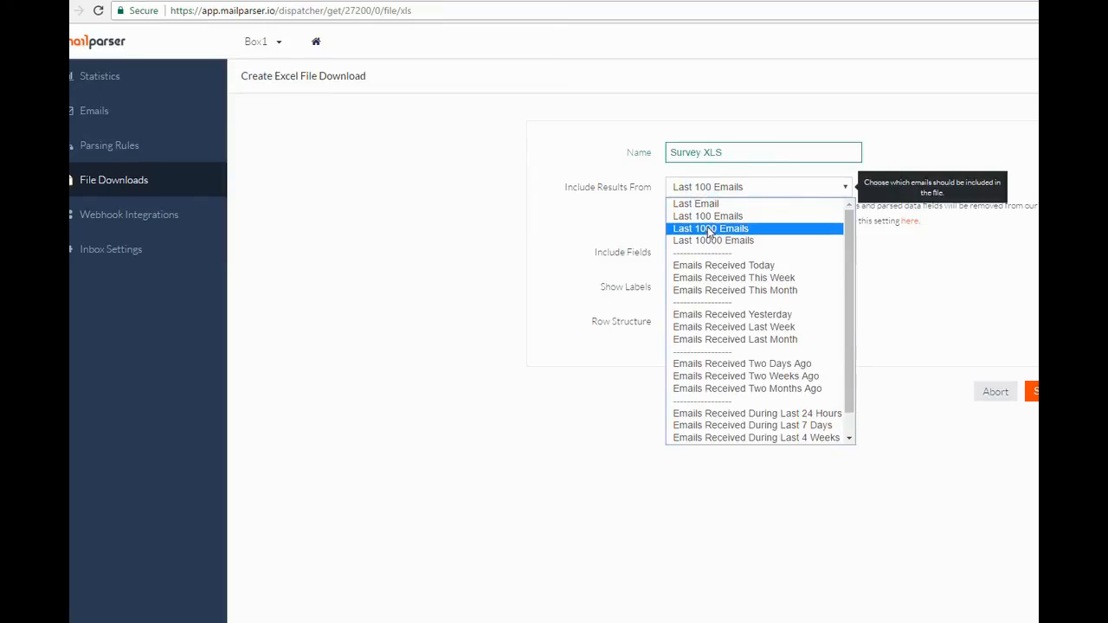
mouse_move(714, 240)
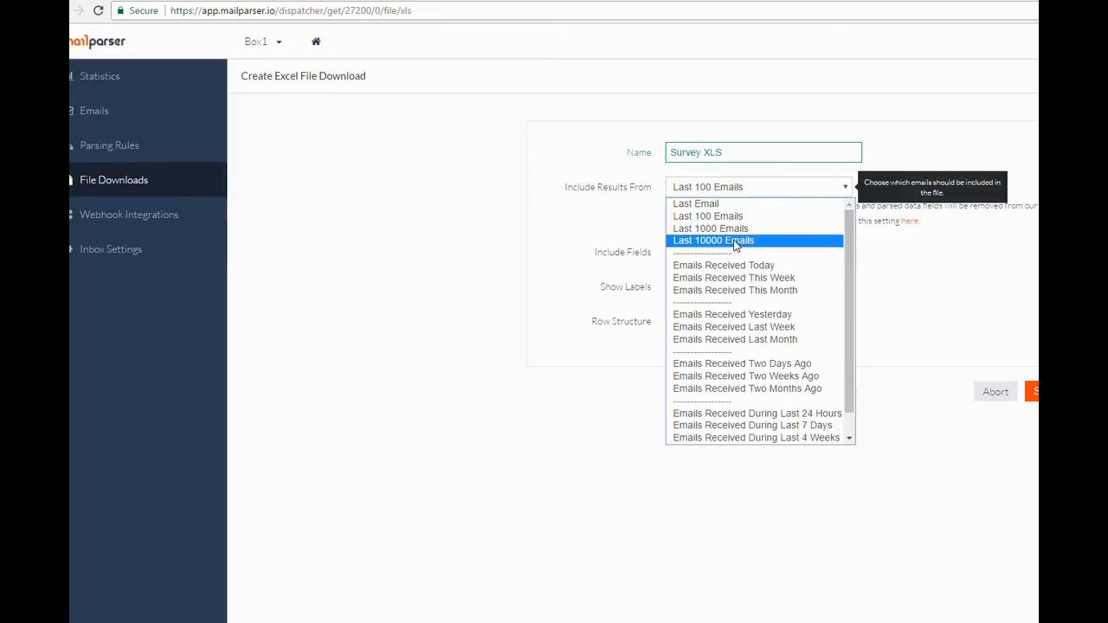
mouse_move(752, 290)
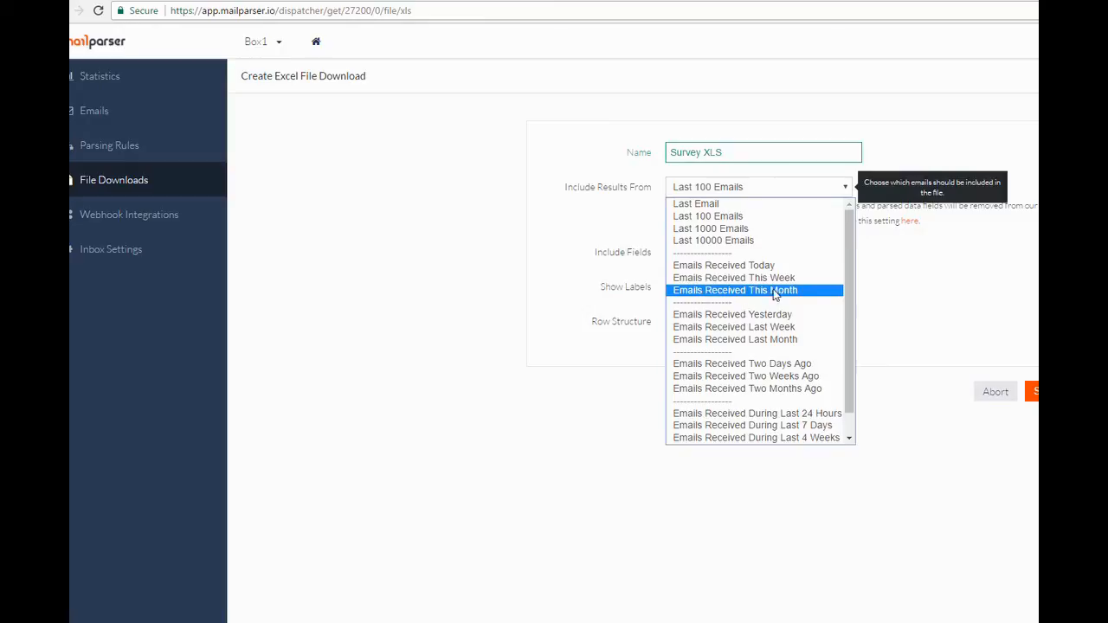
mouse_move(703, 239)
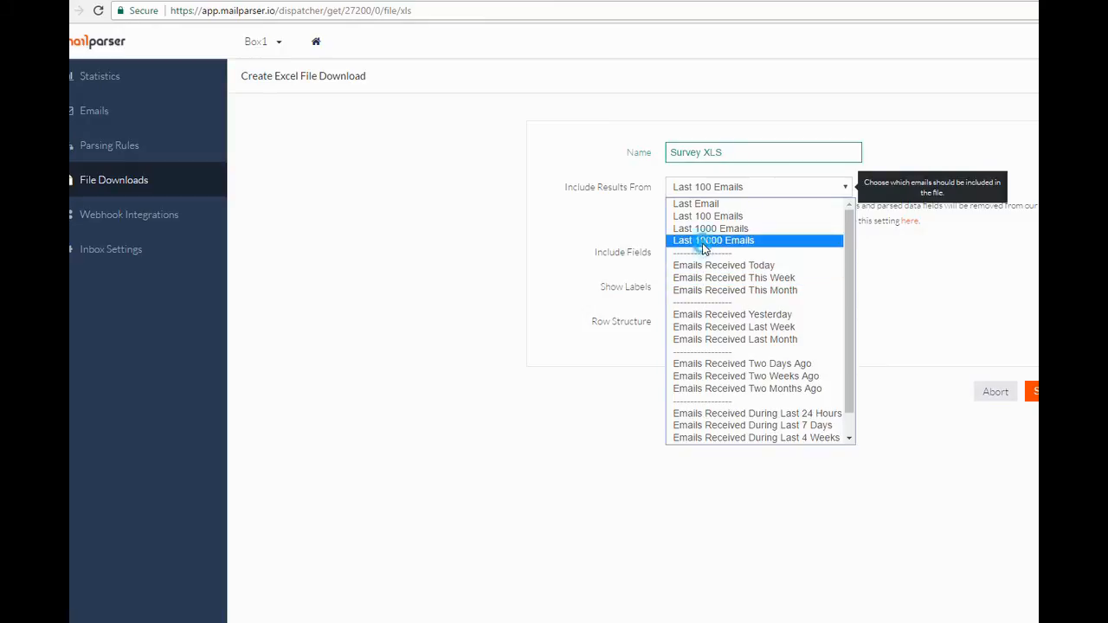
left_click(713, 240)
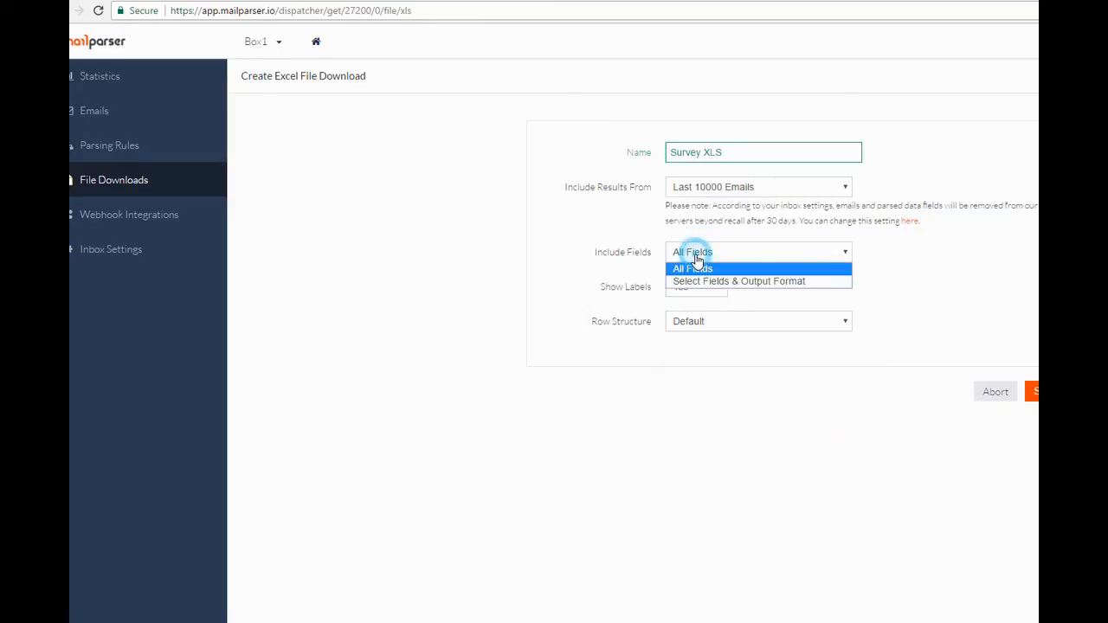
mouse_move(716, 277)
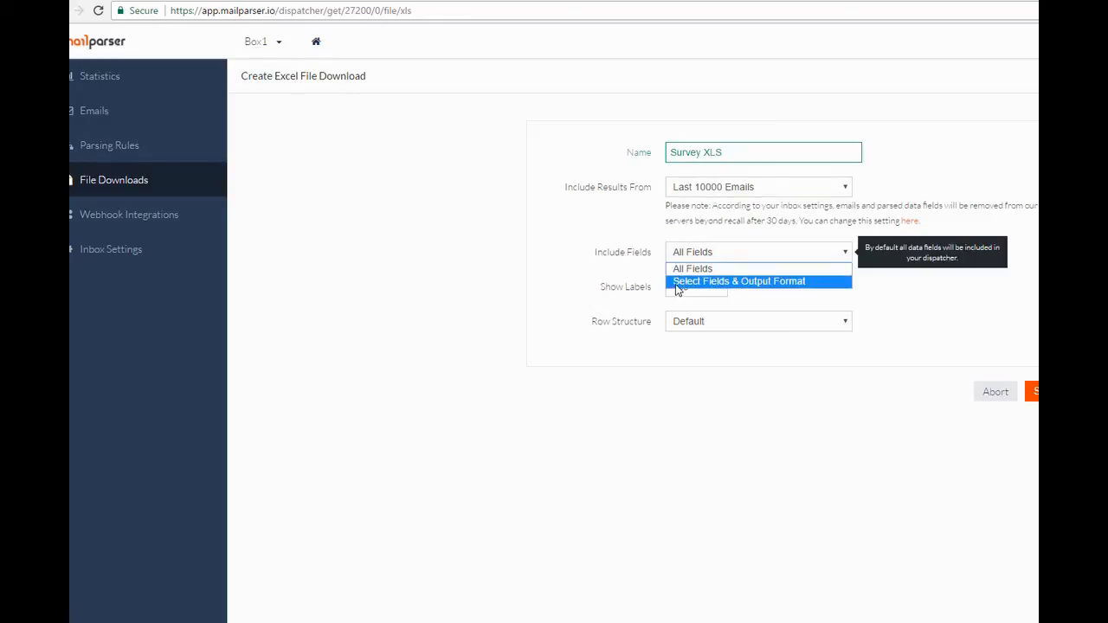
Select individual export fields, excluding Message ID, Received at, Processed at and Age.
left_click(738, 280)
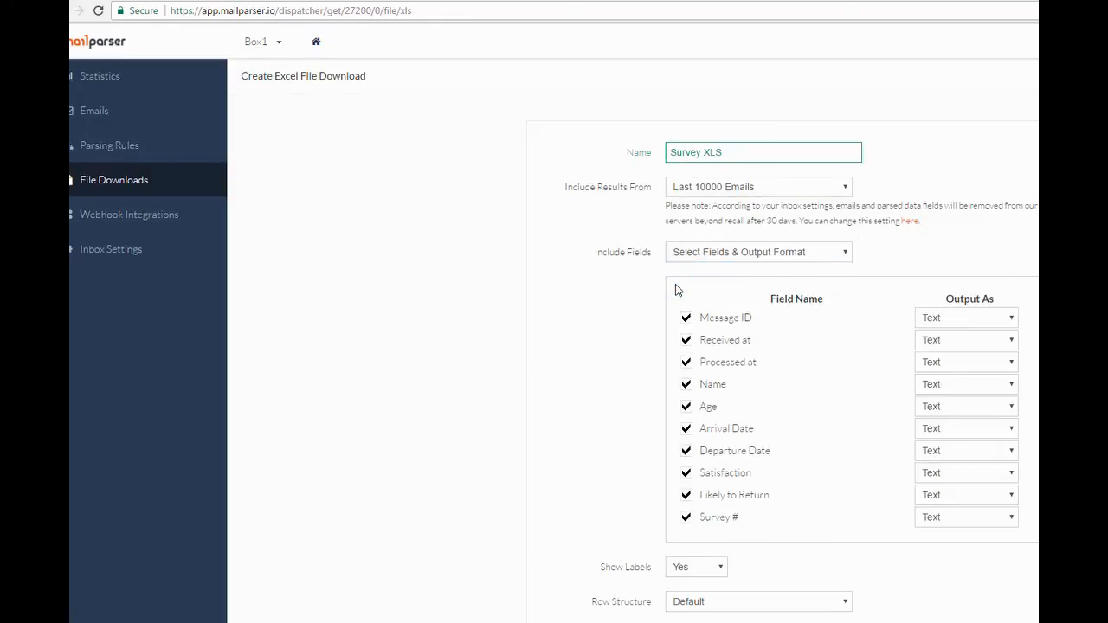
mouse_move(638, 290)
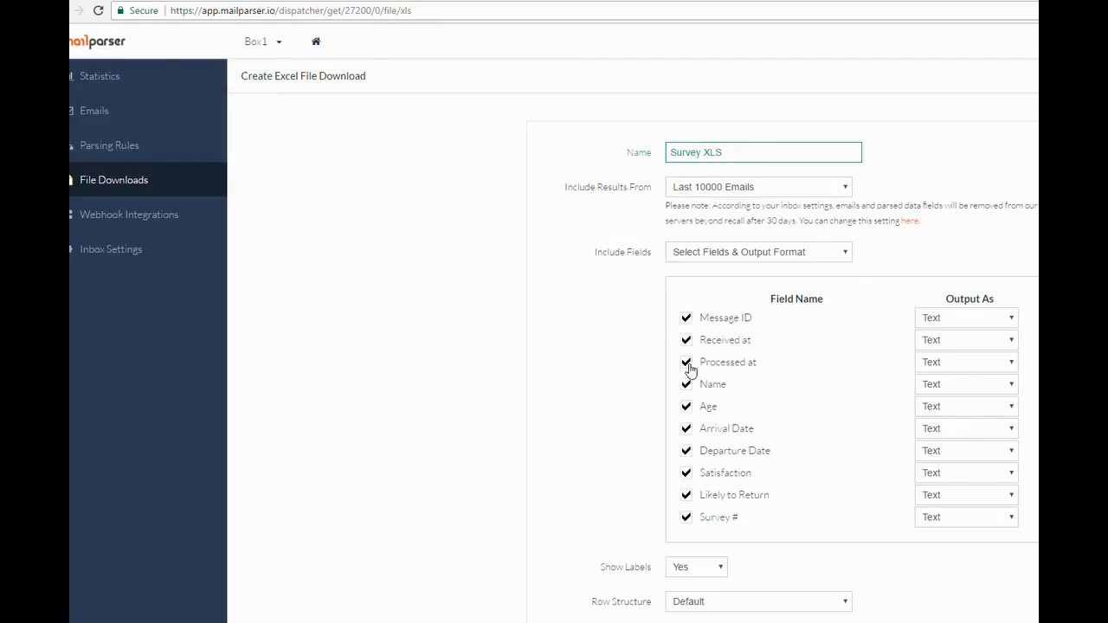
left_click(686, 362)
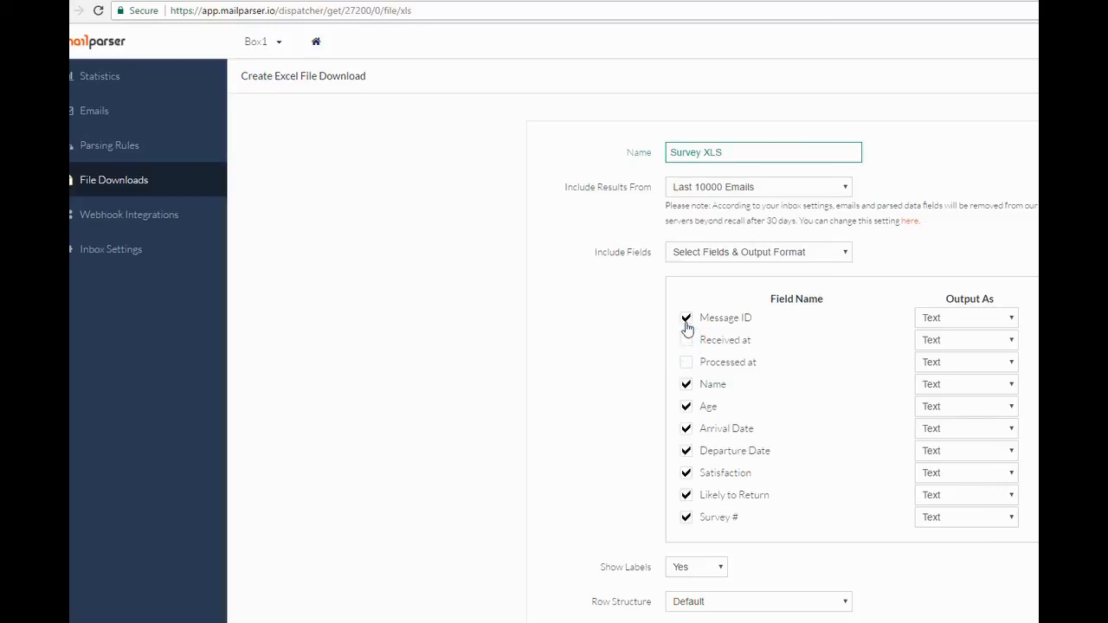
left_click(686, 318)
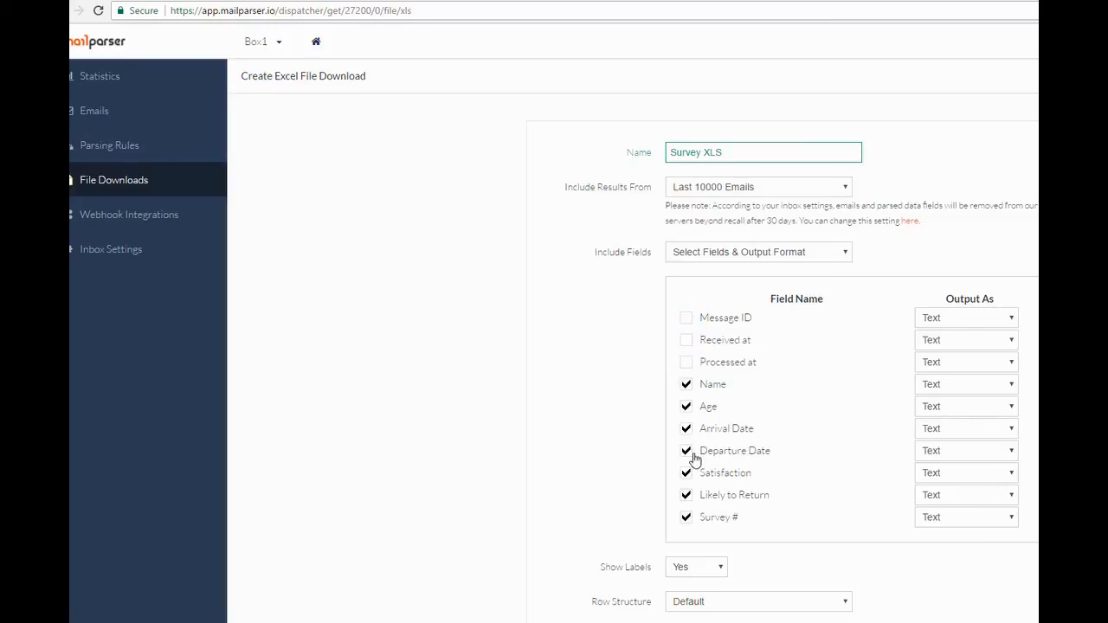
left_click(686, 406)
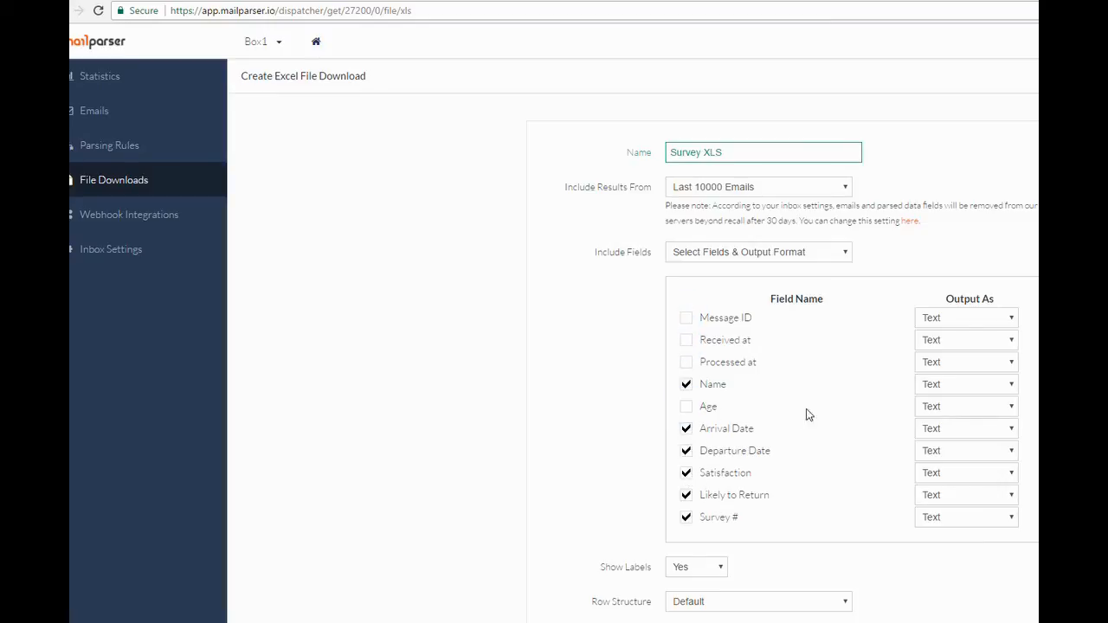
left_click(966, 384)
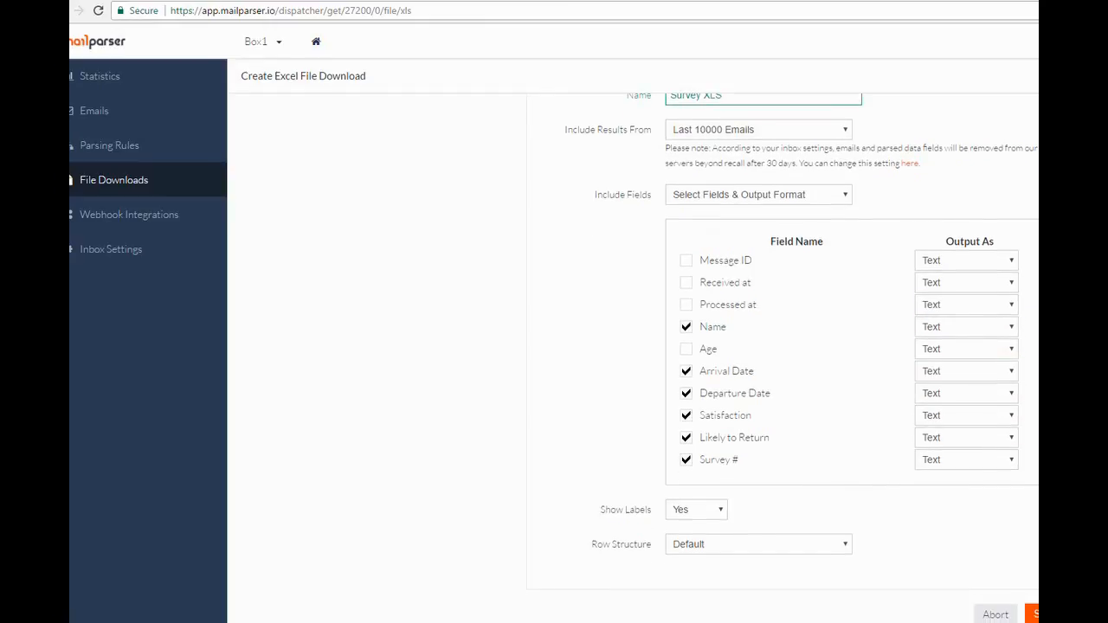
Keep Show Labels set to Yes and Row Structure set to Default.
left_click(696, 509)
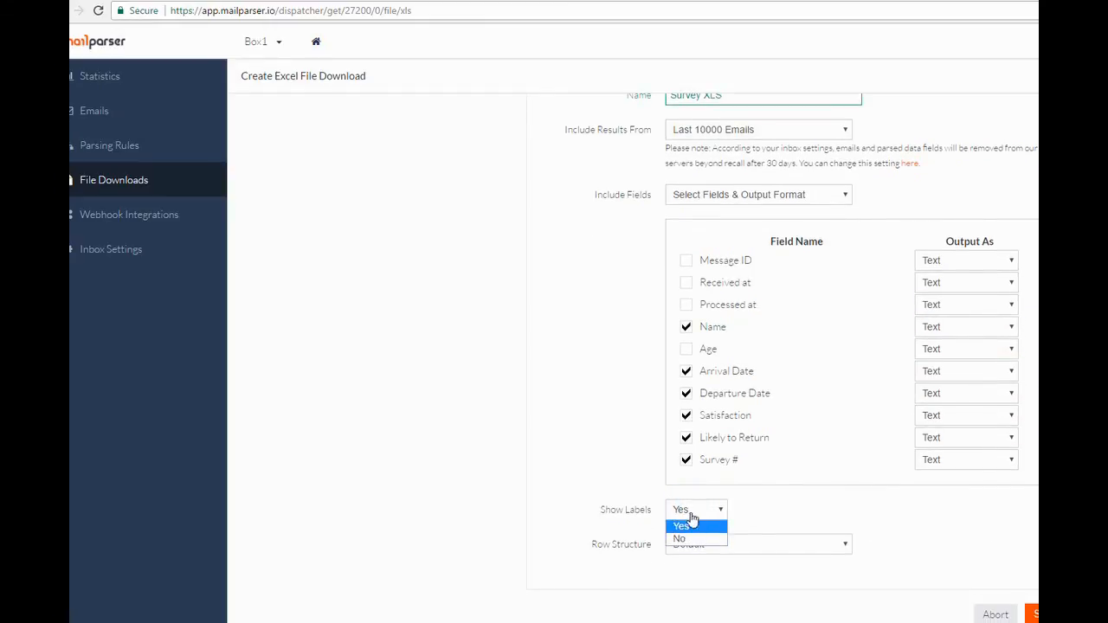
left_click(681, 526)
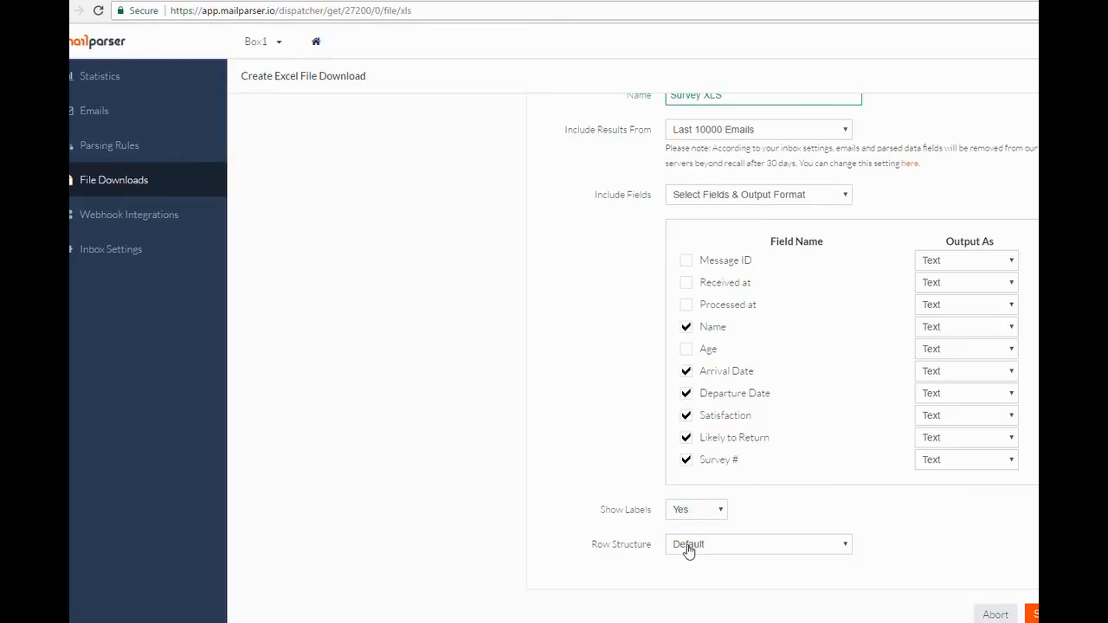
left_click(758, 544)
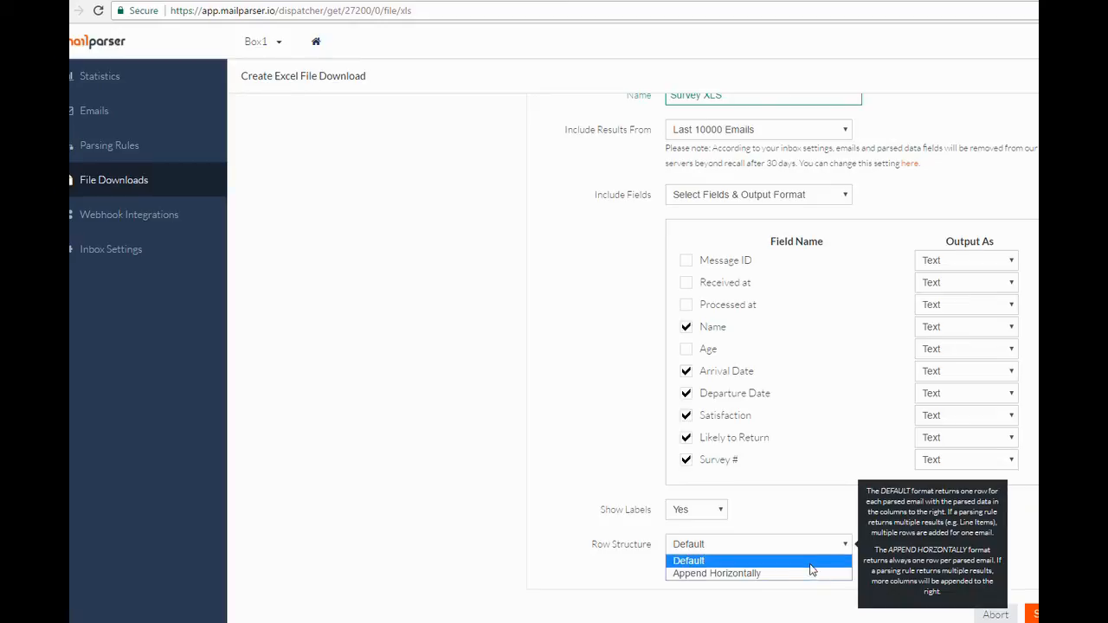
left_click(688, 560)
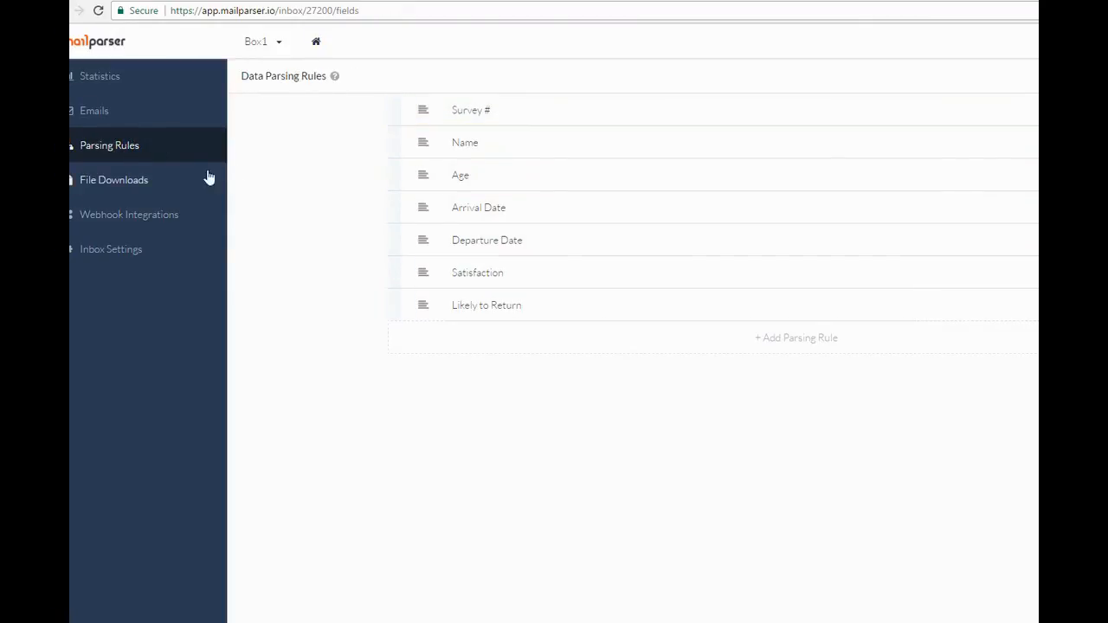
Return to File Downloads to see the saved Survey XLS link.
left_click(113, 179)
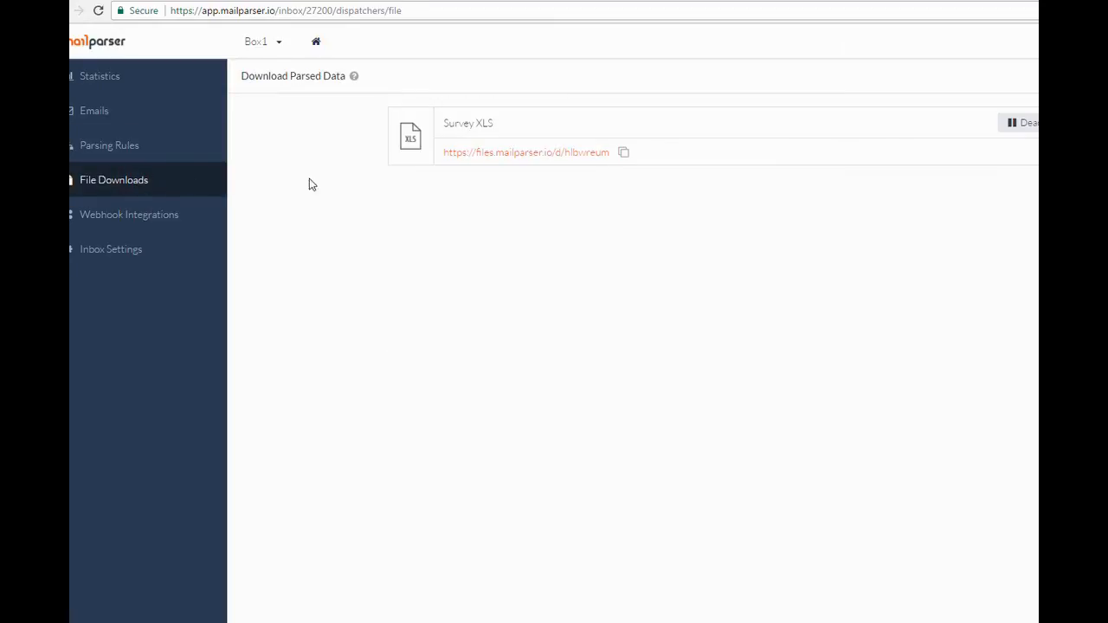
mouse_move(316, 41)
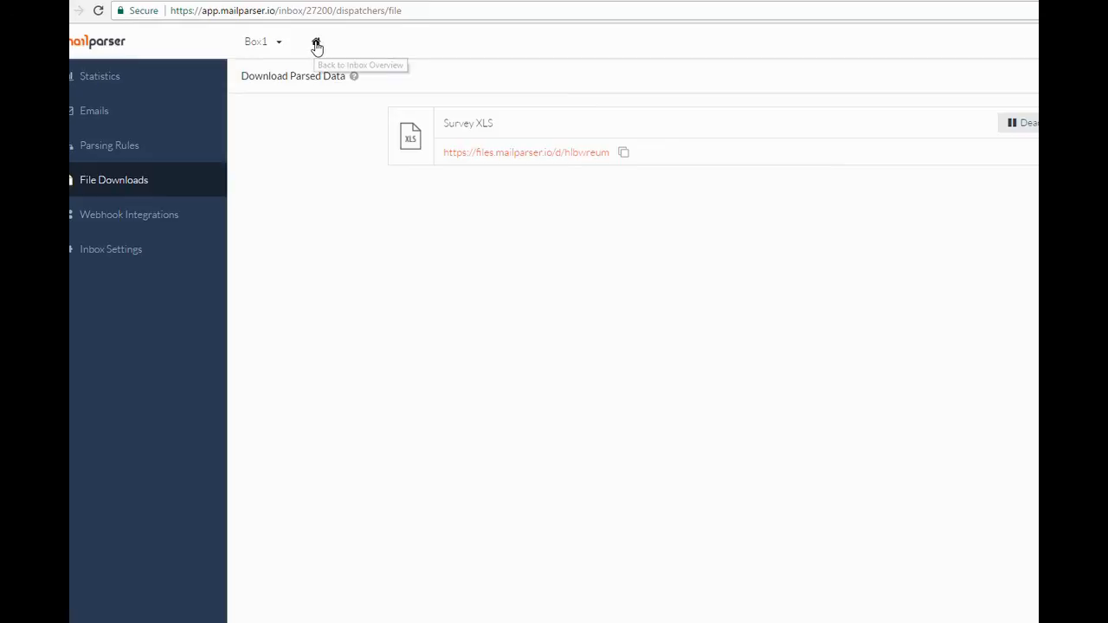